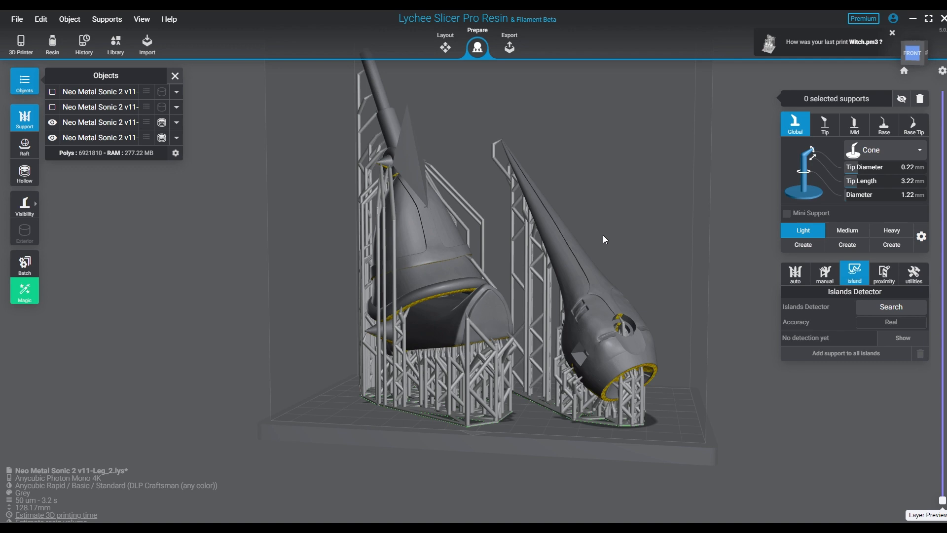
# Step: Select the slimmer leg and toggle island accuracy to Detailed, then back to Real
pyautogui.moveTo(603, 239); pyautogui.dragTo(579, 343)
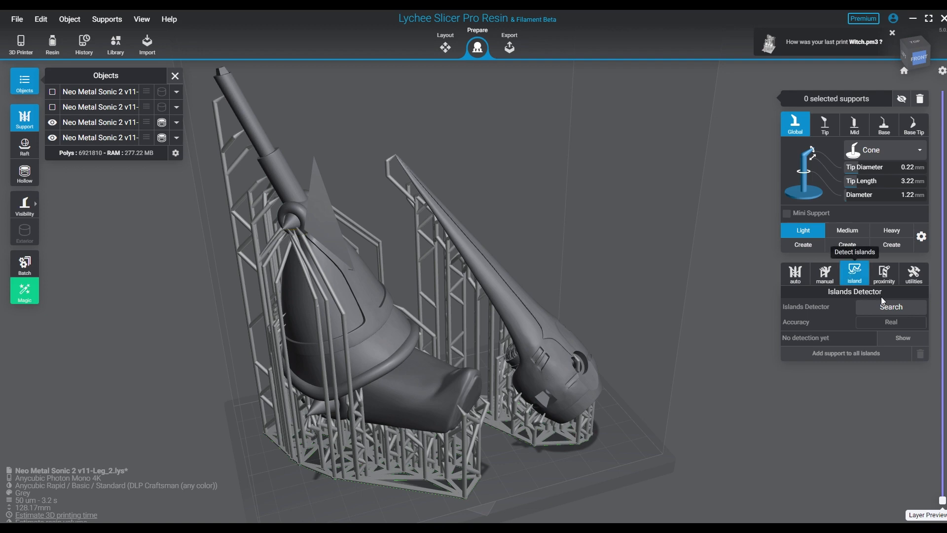
pyautogui.click(519, 325)
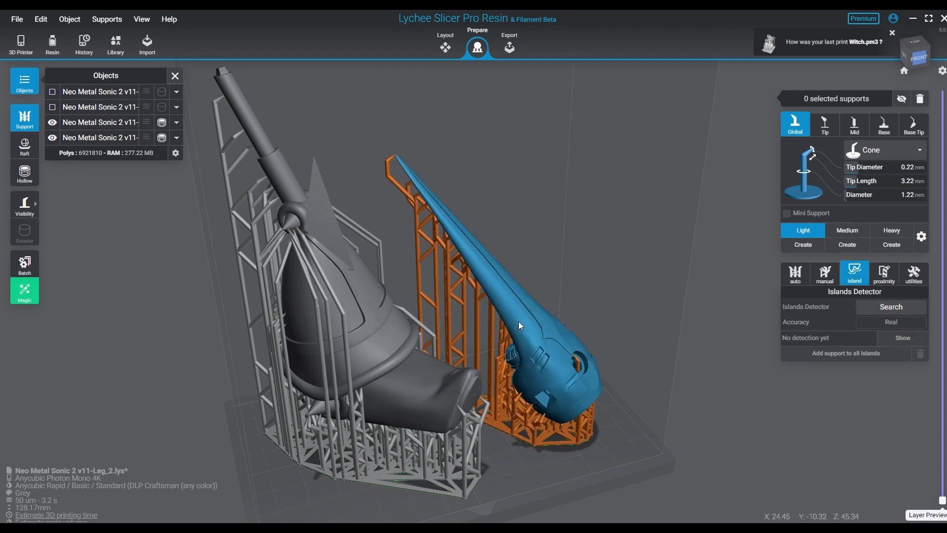
pyautogui.click(100, 137)
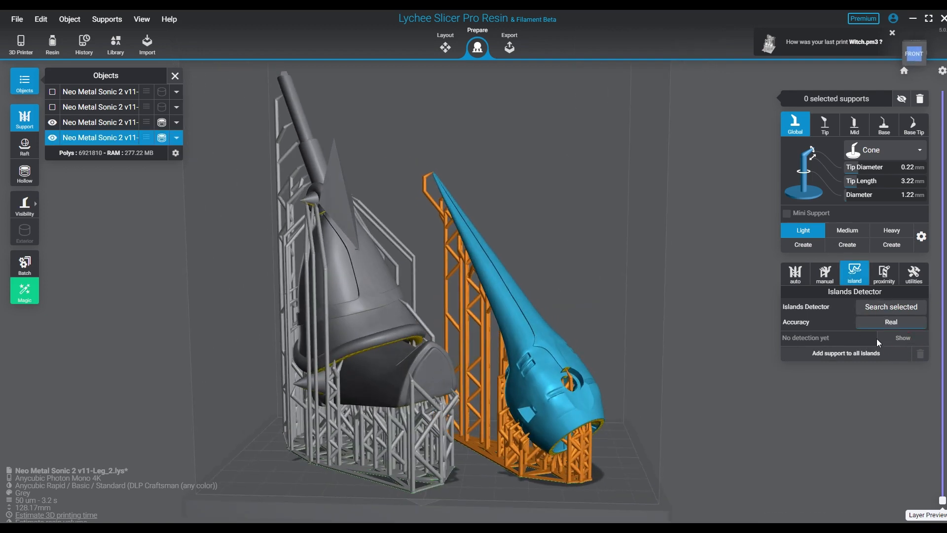
pyautogui.click(890, 321)
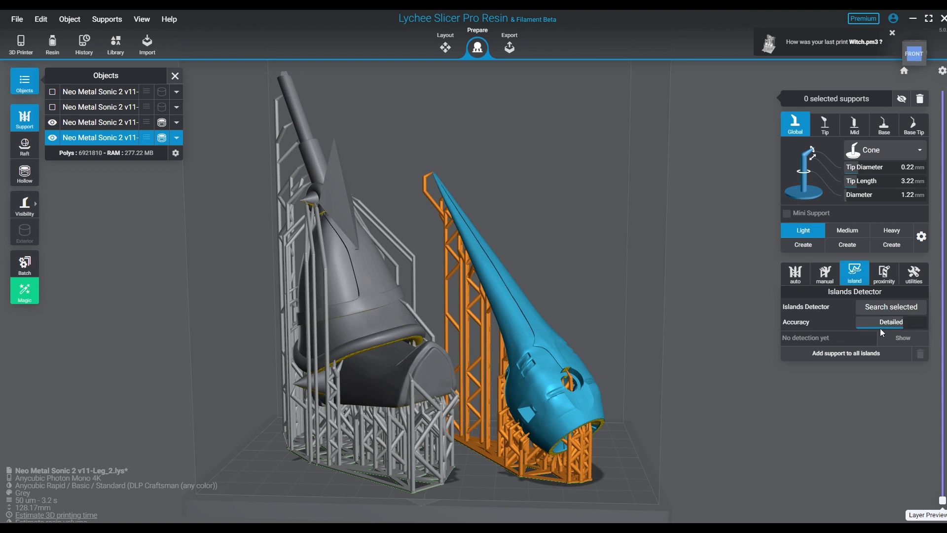
pyautogui.click(890, 321)
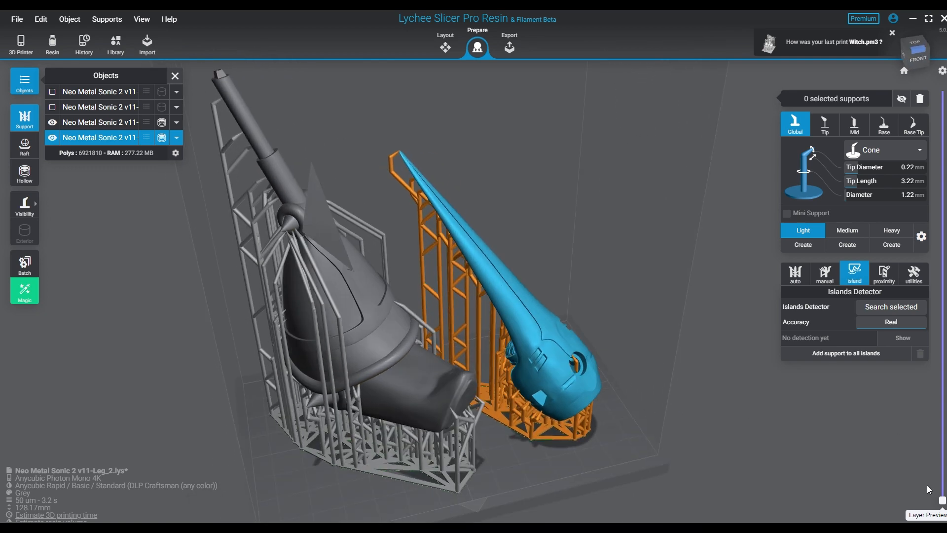
pyautogui.click(926, 515)
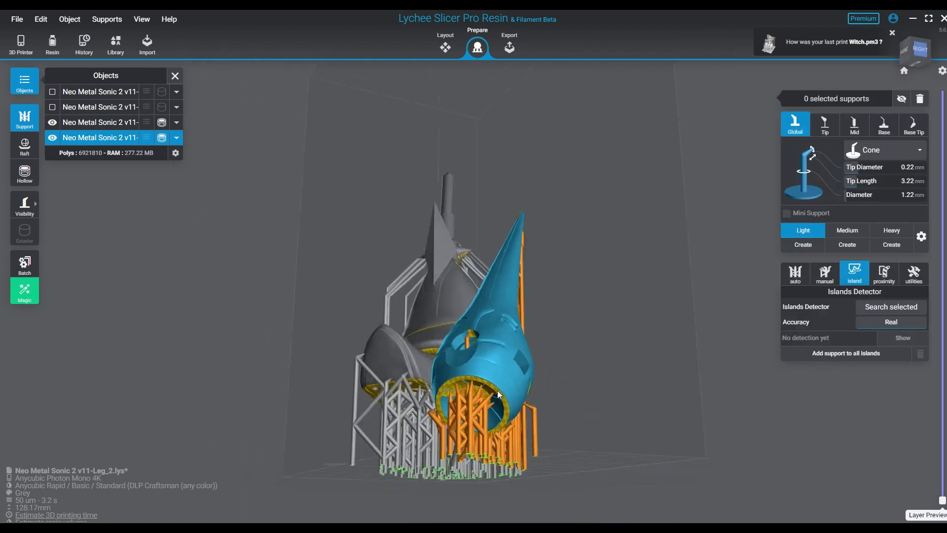
# Step: Inspect the legs from below, hiding and reshowing supports to reveal island highlights
pyautogui.moveTo(495, 393); pyautogui.dragTo(329, 288)
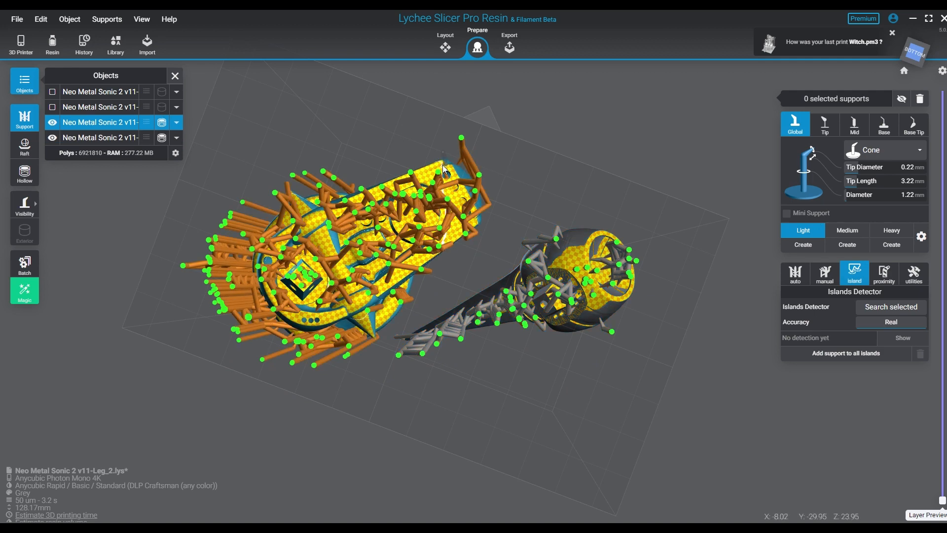
pyautogui.click(442, 164)
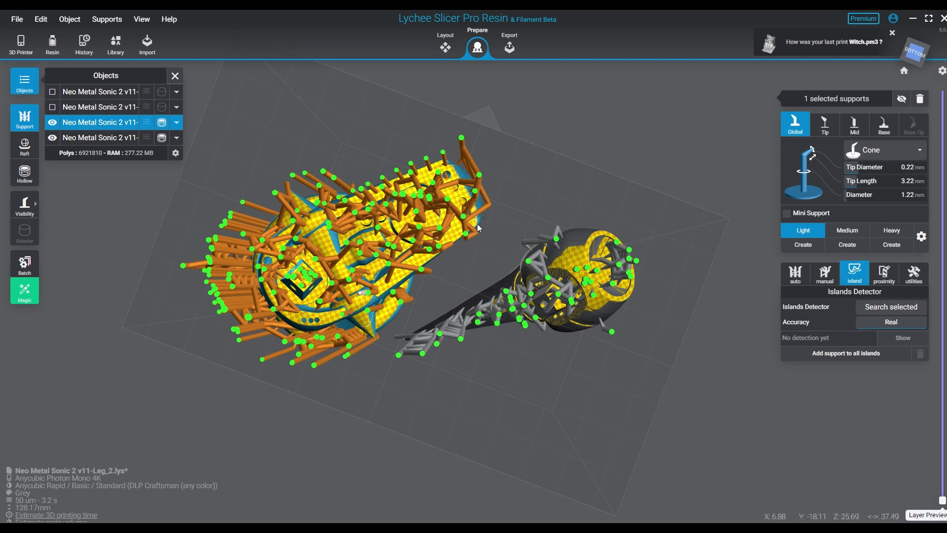
pyautogui.click(478, 227)
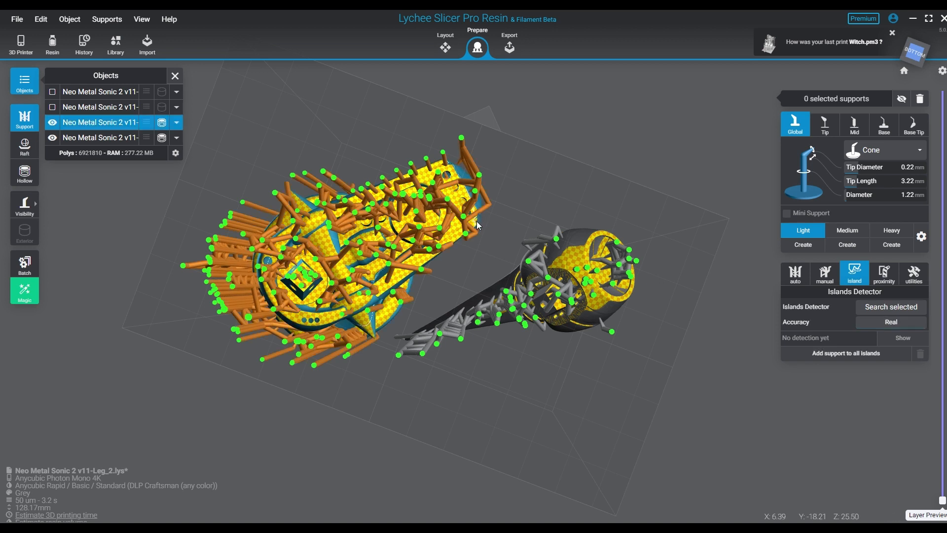
pyautogui.click(383, 296)
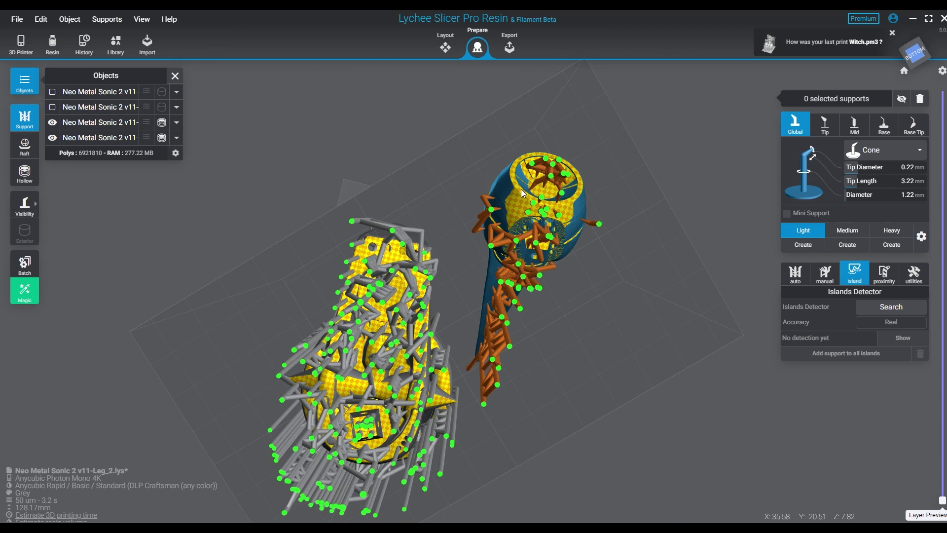
pyautogui.click(100, 137)
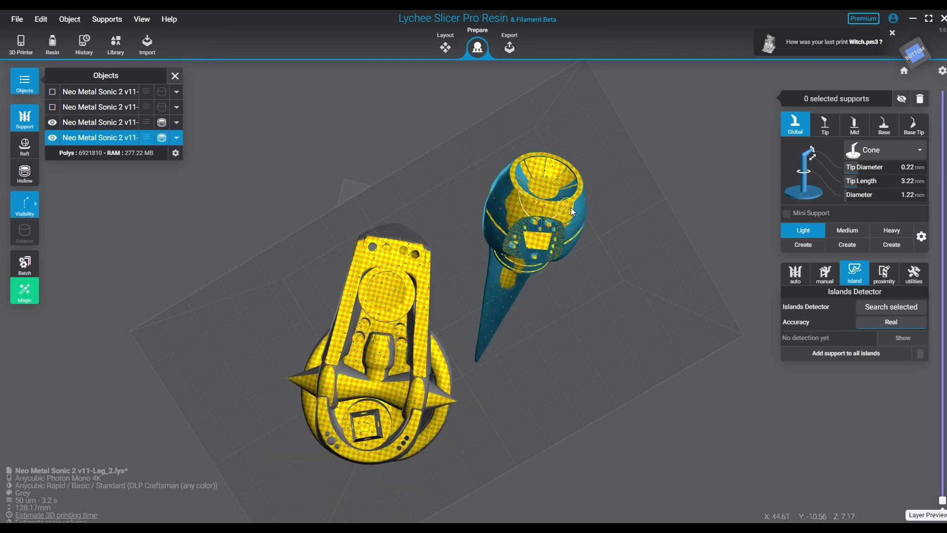
pyautogui.click(802, 245)
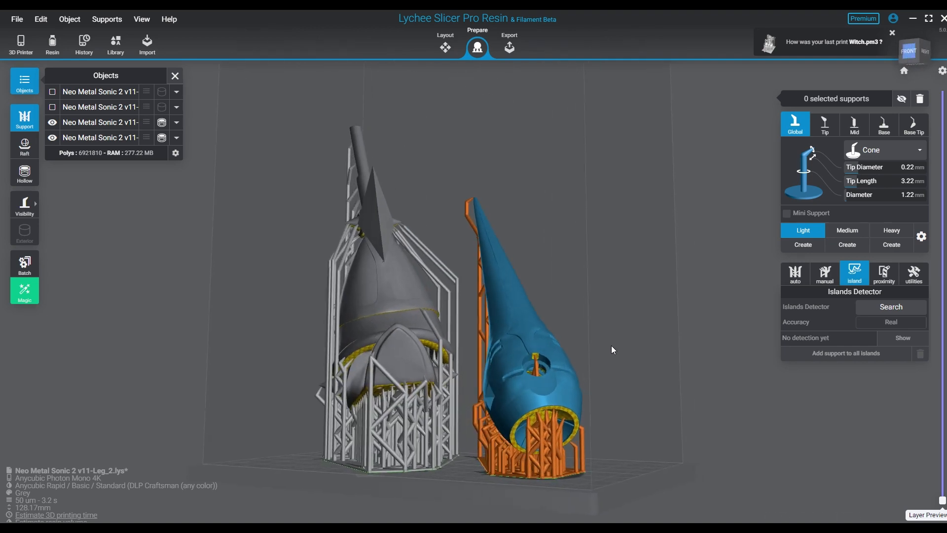
# Step: Select both leg parts and bring up the printer and resin settings
pyautogui.moveTo(613, 349); pyautogui.dragTo(622, 327)
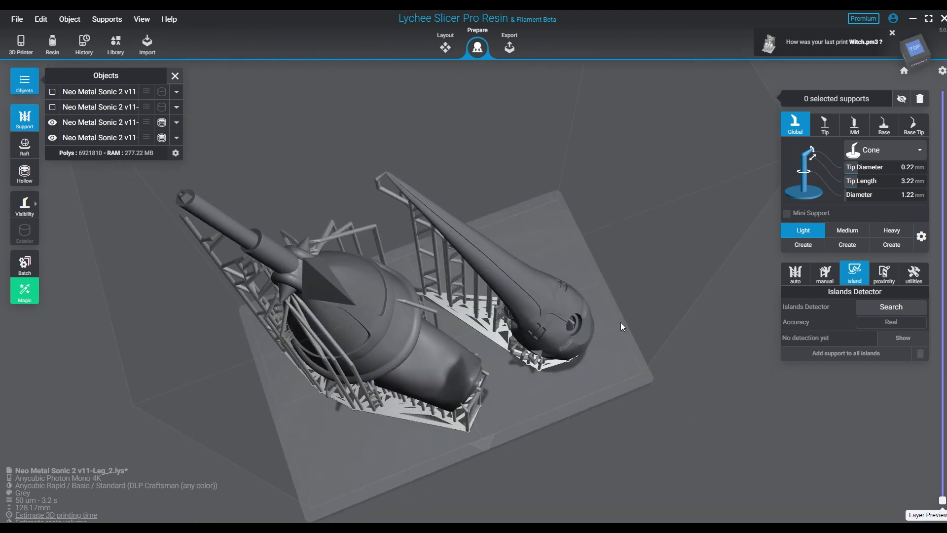
pyautogui.click(99, 137)
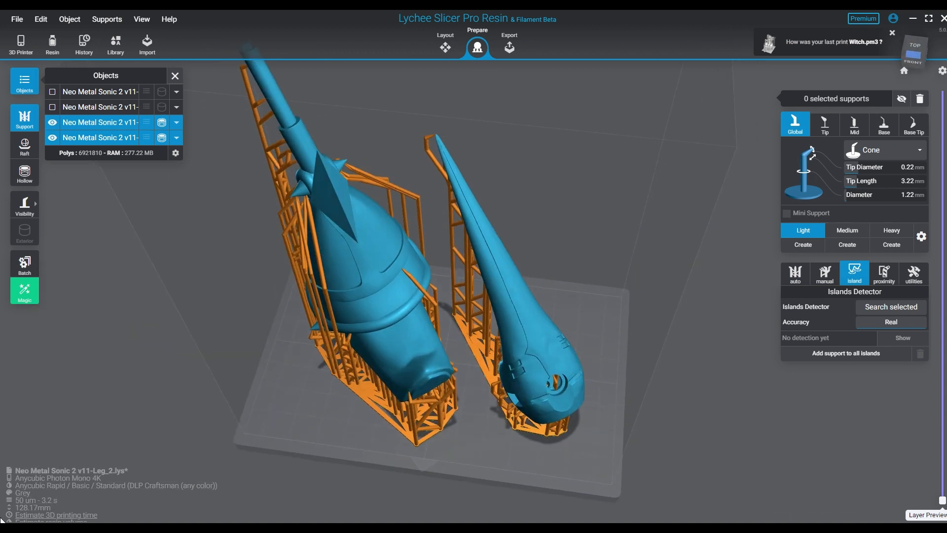
pyautogui.click(20, 44)
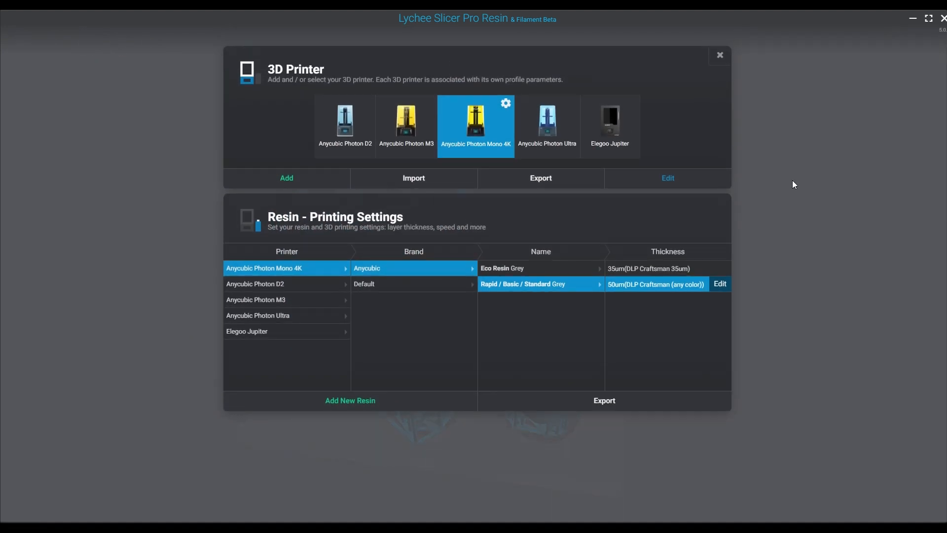
pyautogui.moveTo(482, 134)
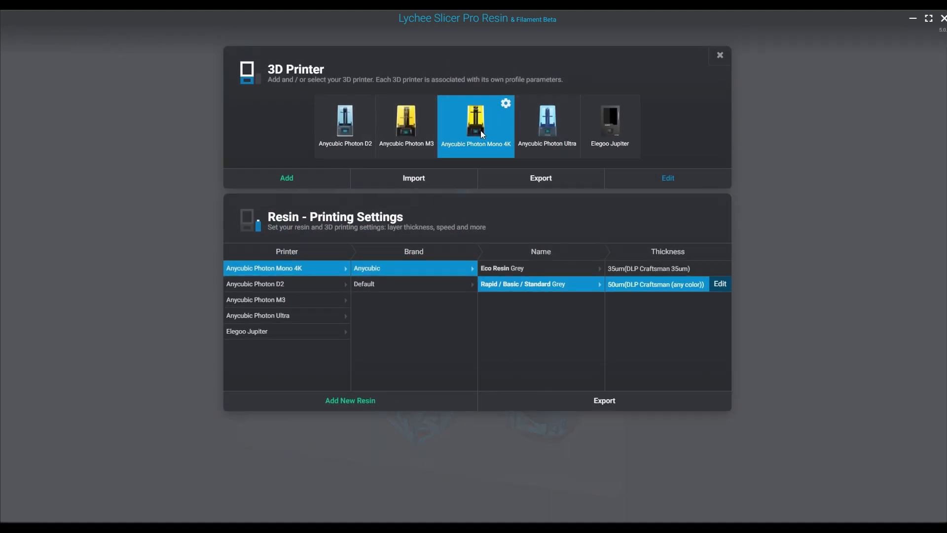
pyautogui.moveTo(512, 262)
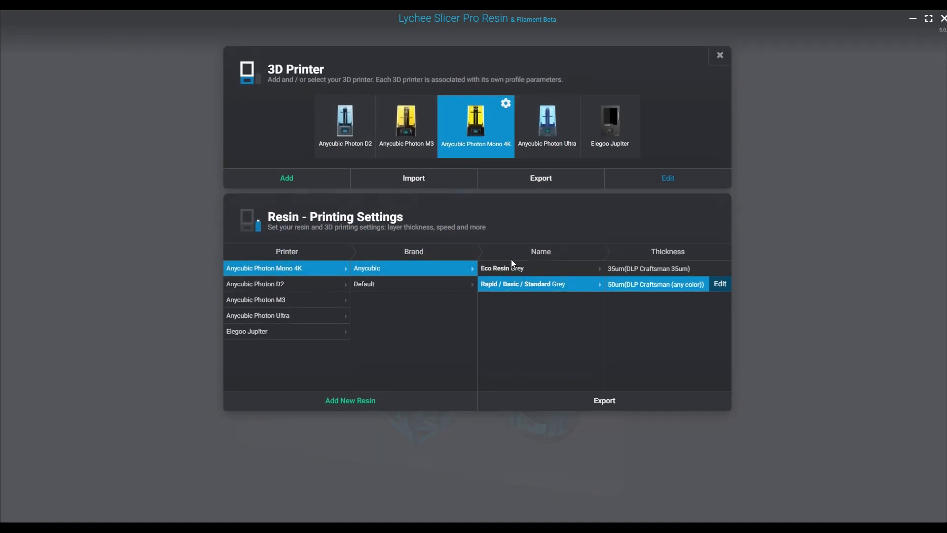
pyautogui.moveTo(631, 278)
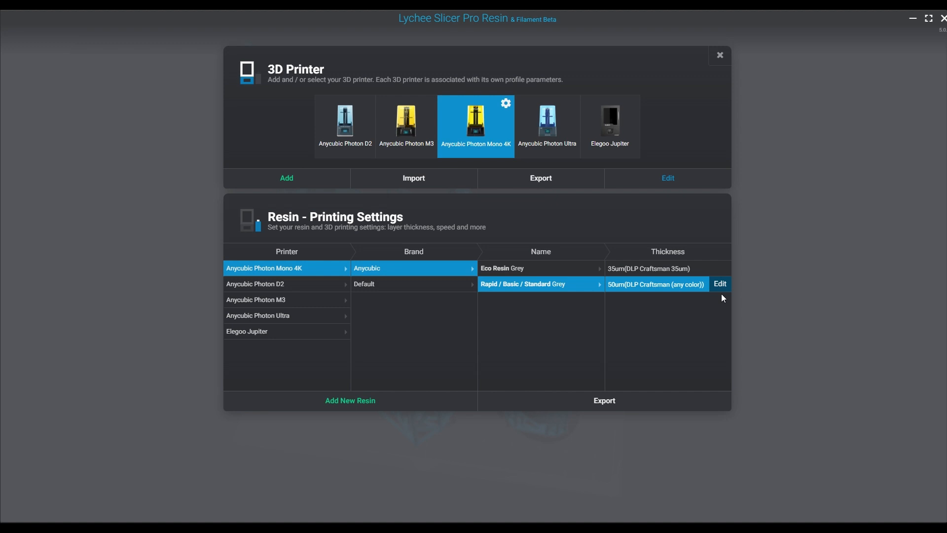
pyautogui.click(718, 285)
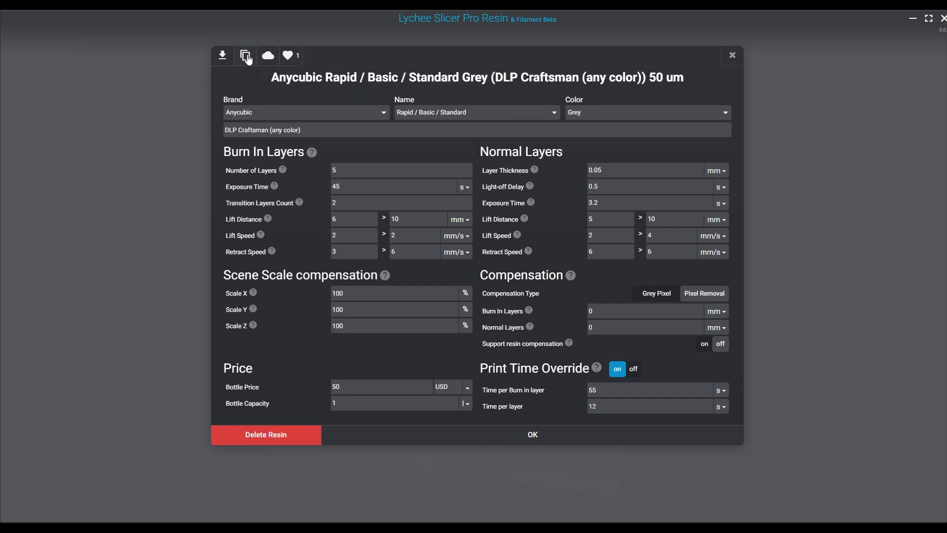
pyautogui.moveTo(245, 55)
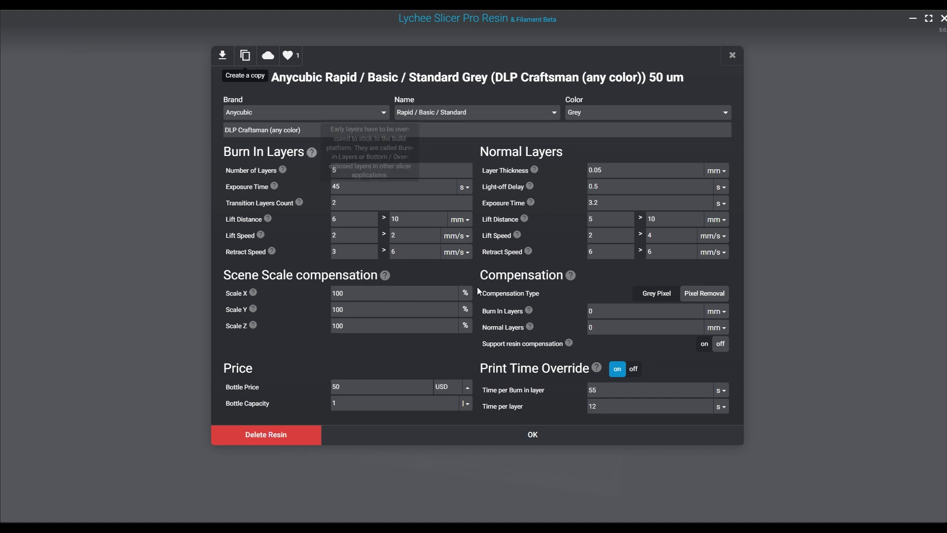
pyautogui.click(732, 54)
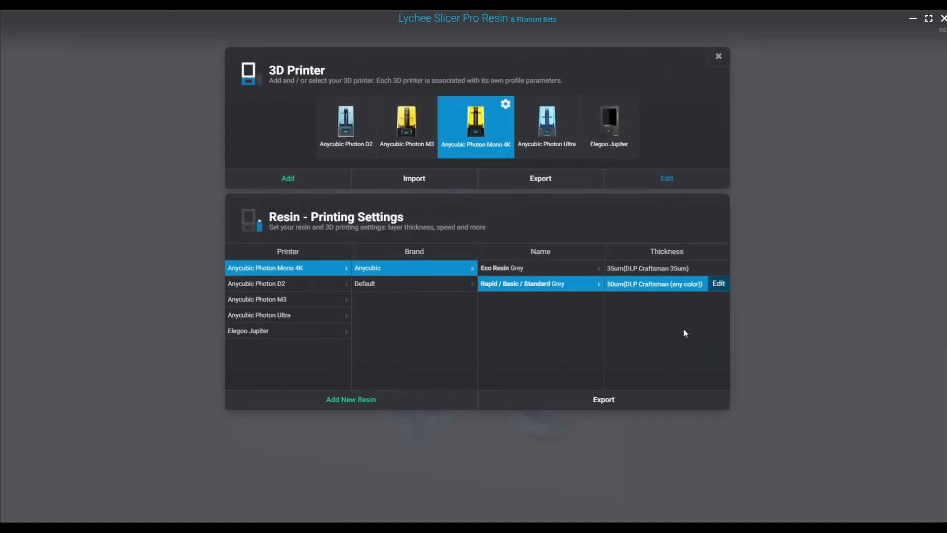
# Step: Review the 35 µm grey resin profile: 40 s burn-in, 3 s normal exposure
pyautogui.click(718, 283)
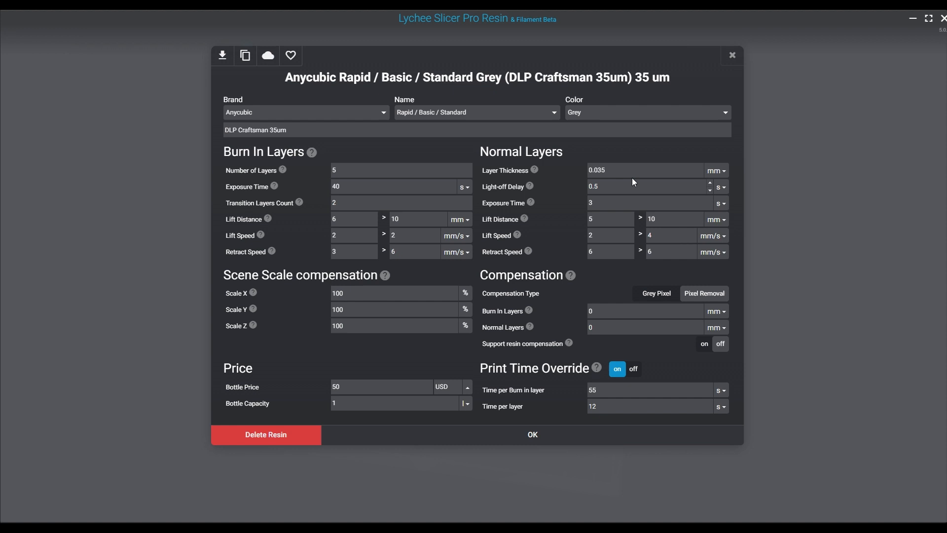
pyautogui.moveTo(646, 149)
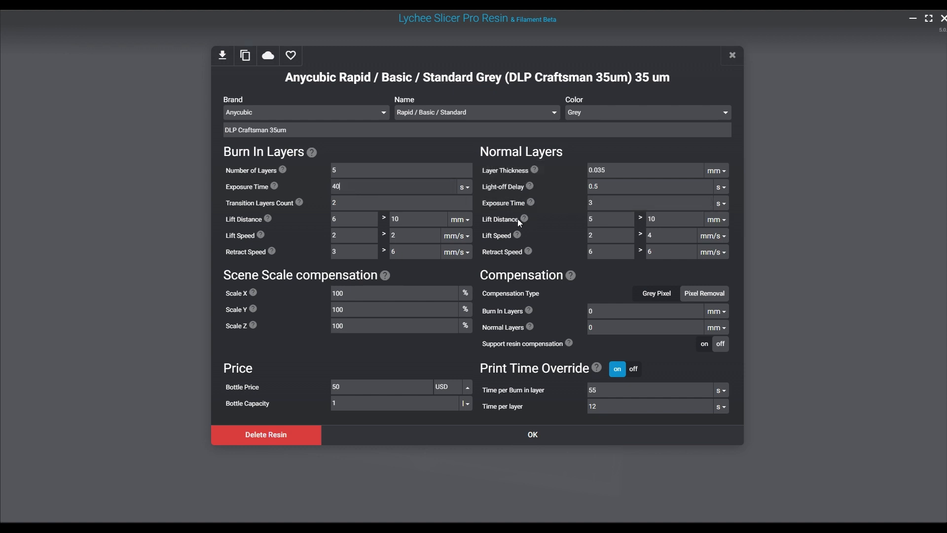
pyautogui.moveTo(347, 182)
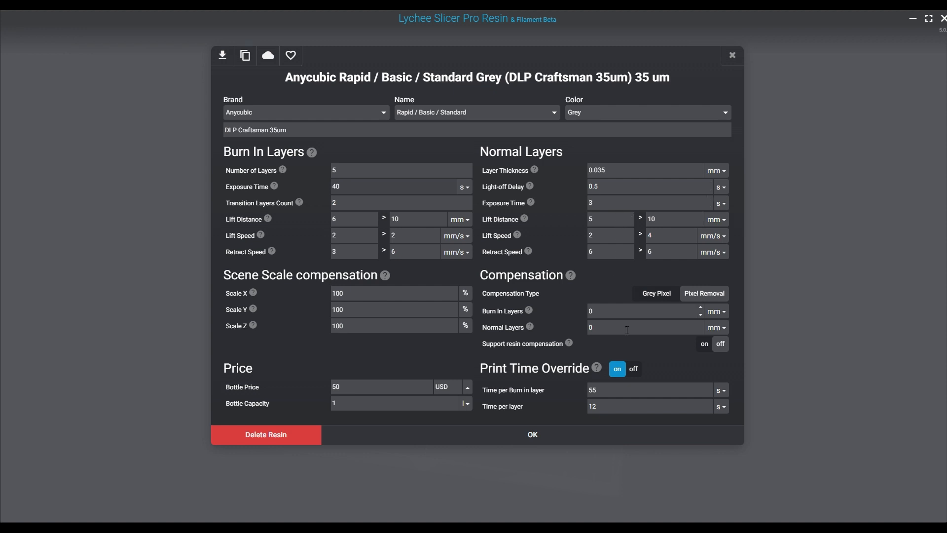
pyautogui.click(530, 434)
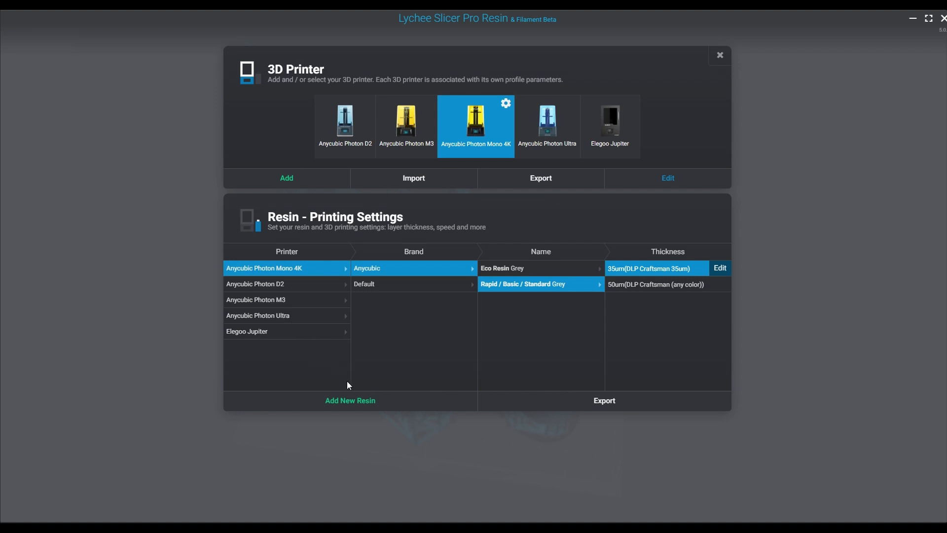
pyautogui.moveTo(642, 116)
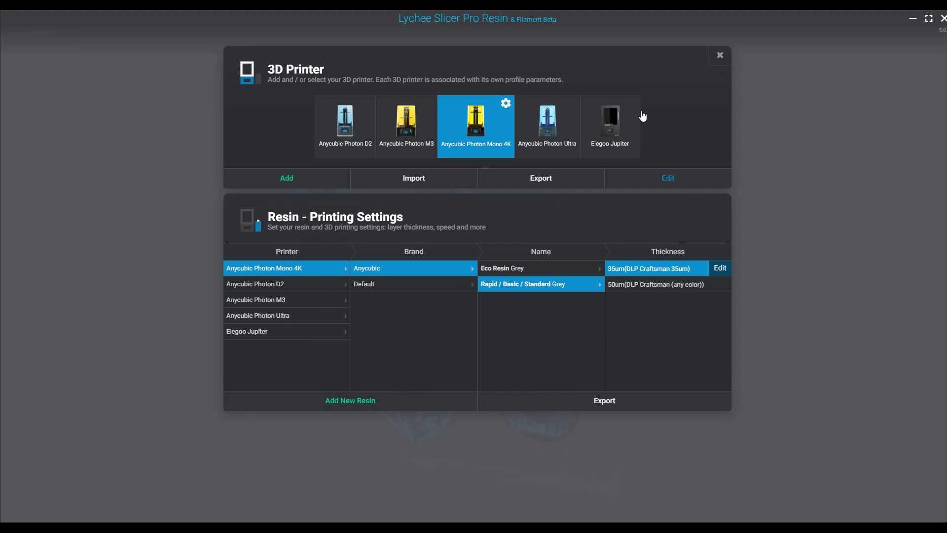
pyautogui.moveTo(382, 138)
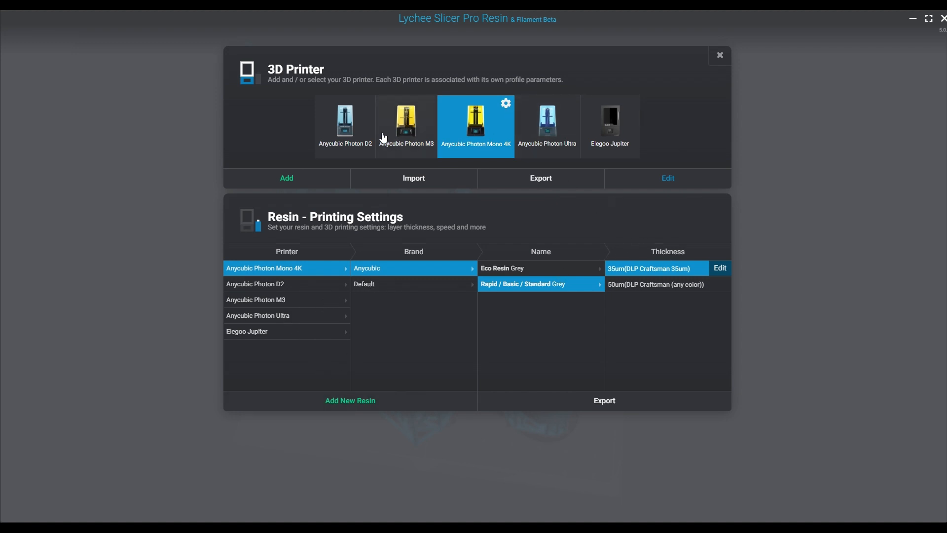
pyautogui.moveTo(651, 291)
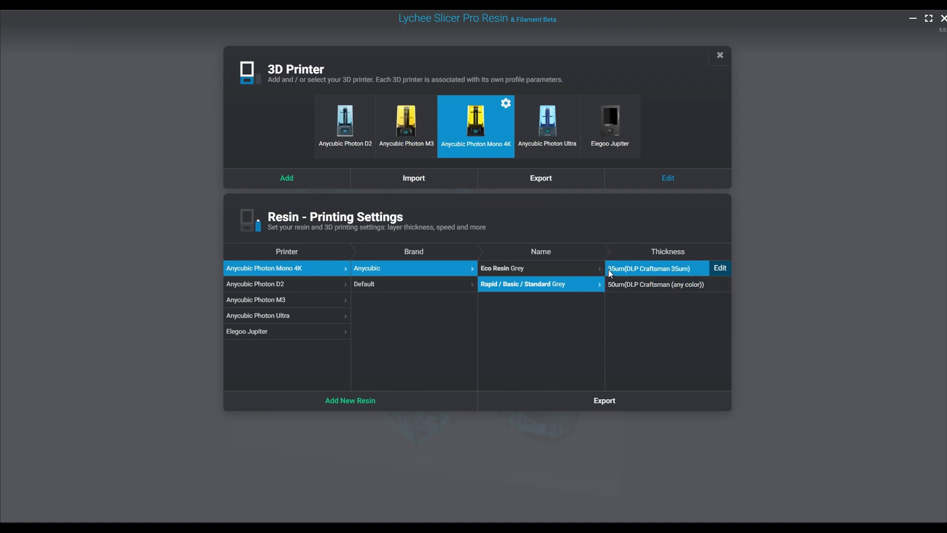
pyautogui.moveTo(621, 281)
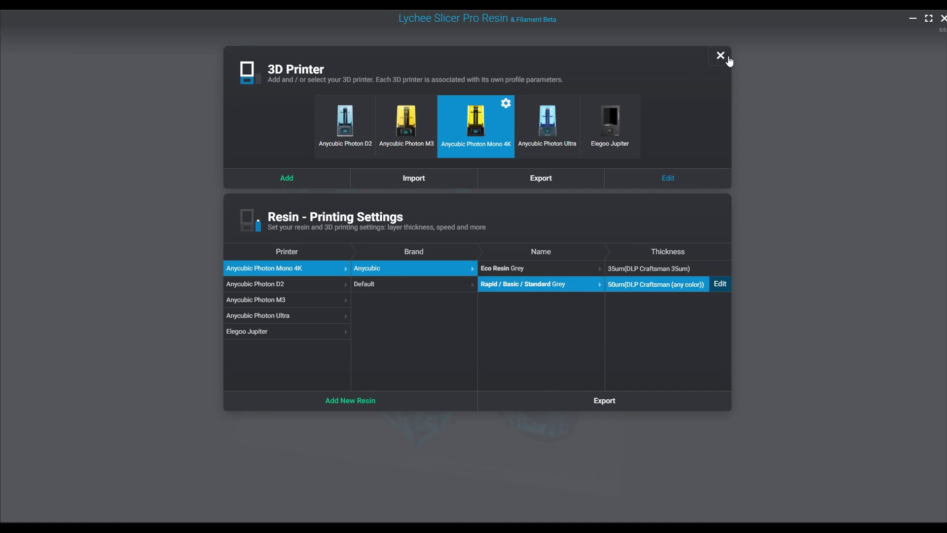
# Step: Run the Islands Detector on both legs at Real accuracy, finding 41 islands
pyautogui.click(719, 54)
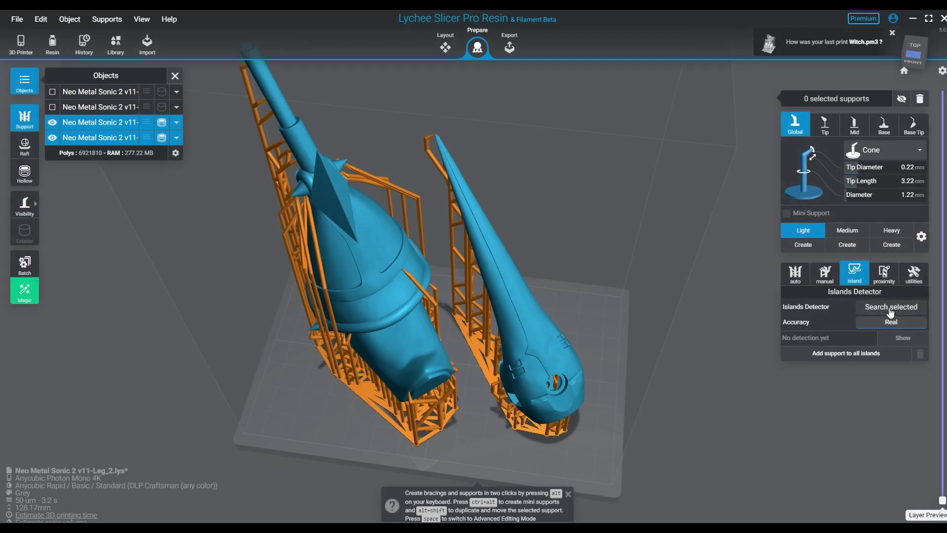
pyautogui.click(890, 306)
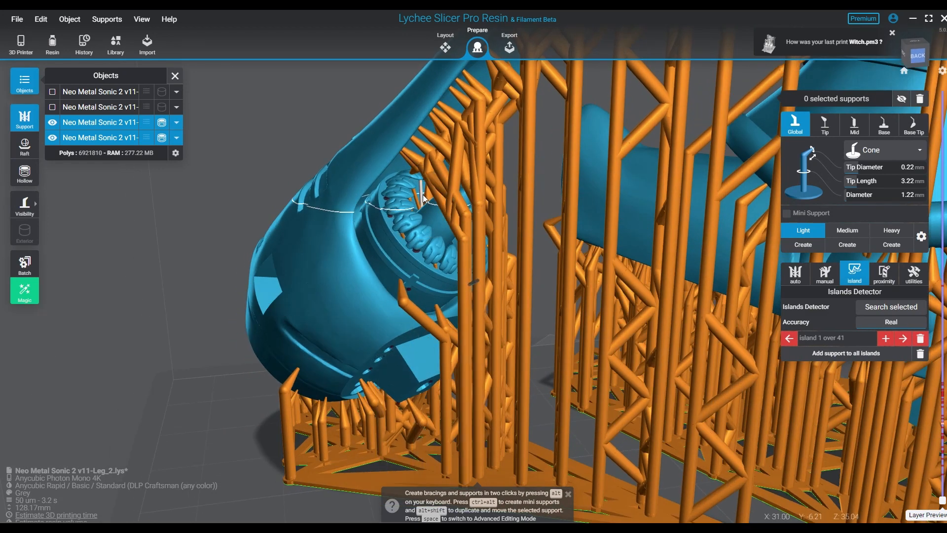
# Step: Place Medium-preset supports on flagged islands, reducing the count from 41 to 30
pyautogui.click(423, 196)
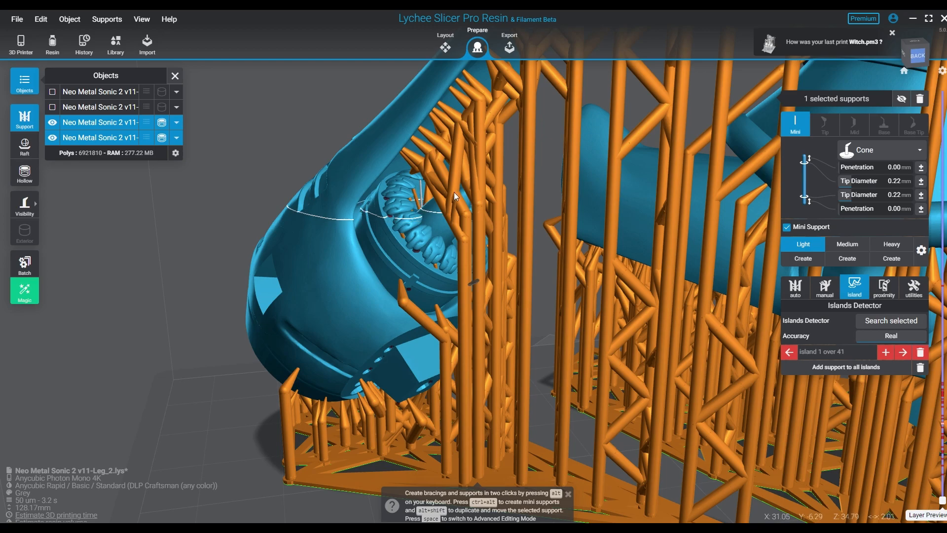
pyautogui.click(847, 244)
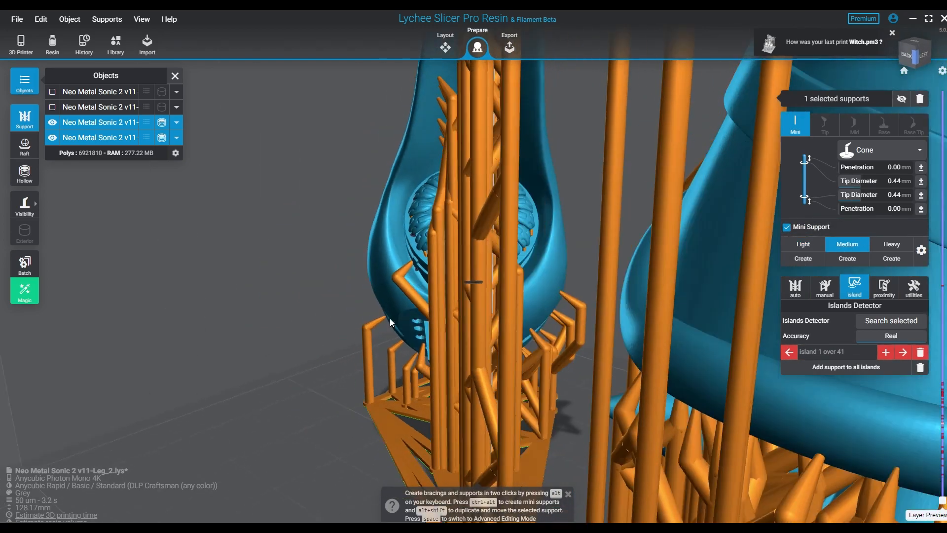
pyautogui.moveTo(390, 322); pyautogui.dragTo(628, 310)
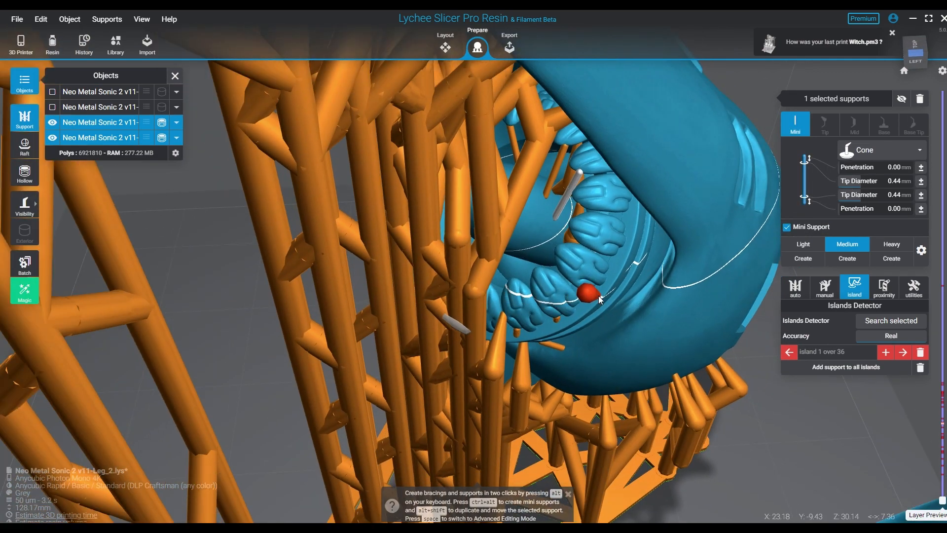
pyautogui.moveTo(598, 296); pyautogui.dragTo(662, 270)
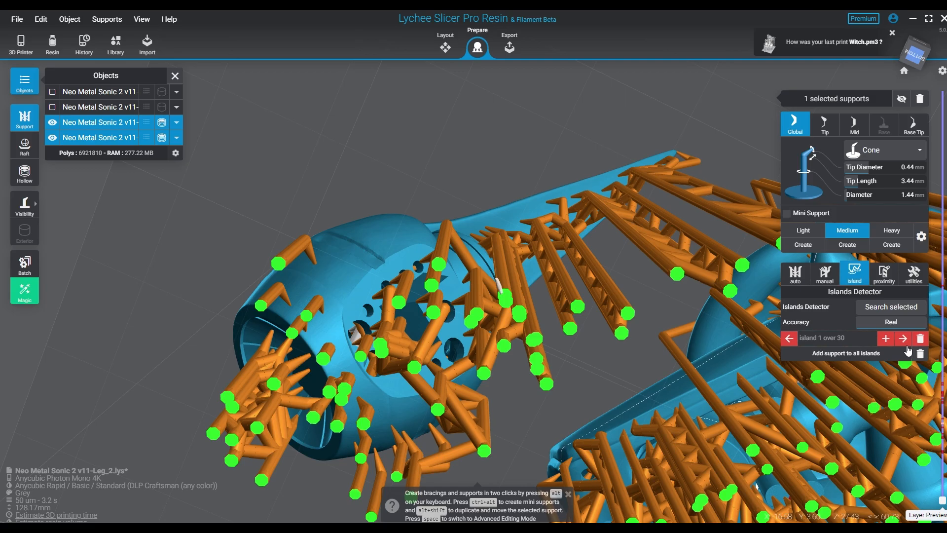
# Step: Alternate supporting the current island and stepping to the next across both legs
pyautogui.click(902, 337)
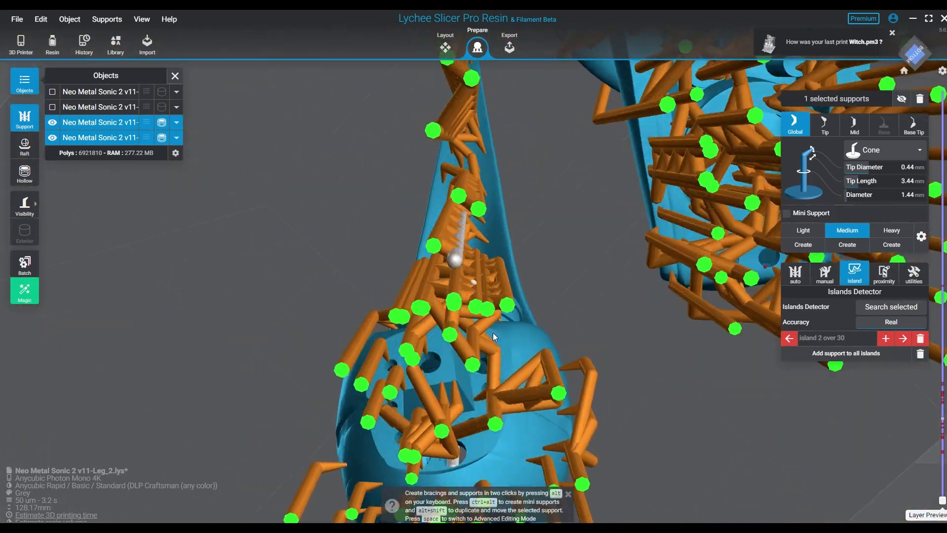
pyautogui.moveTo(495, 336); pyautogui.dragTo(521, 299)
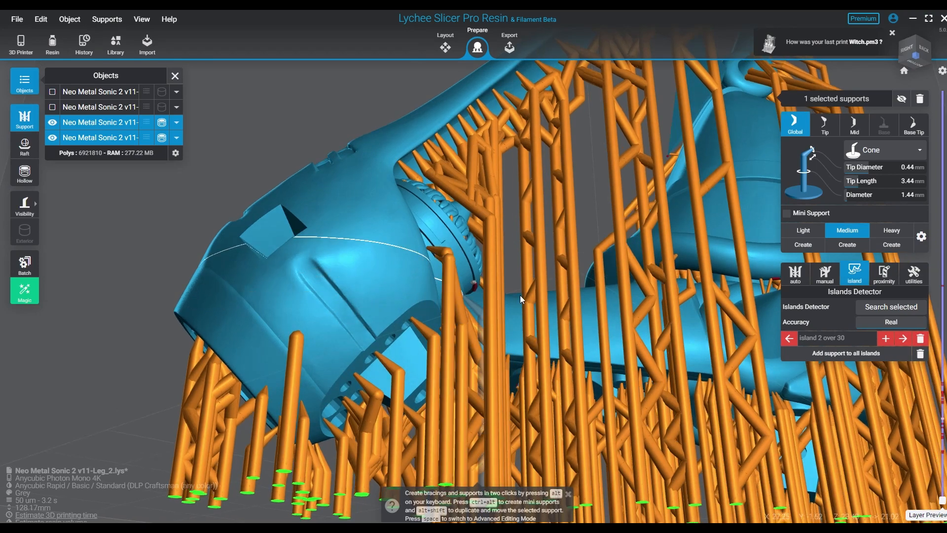
pyautogui.click(904, 338)
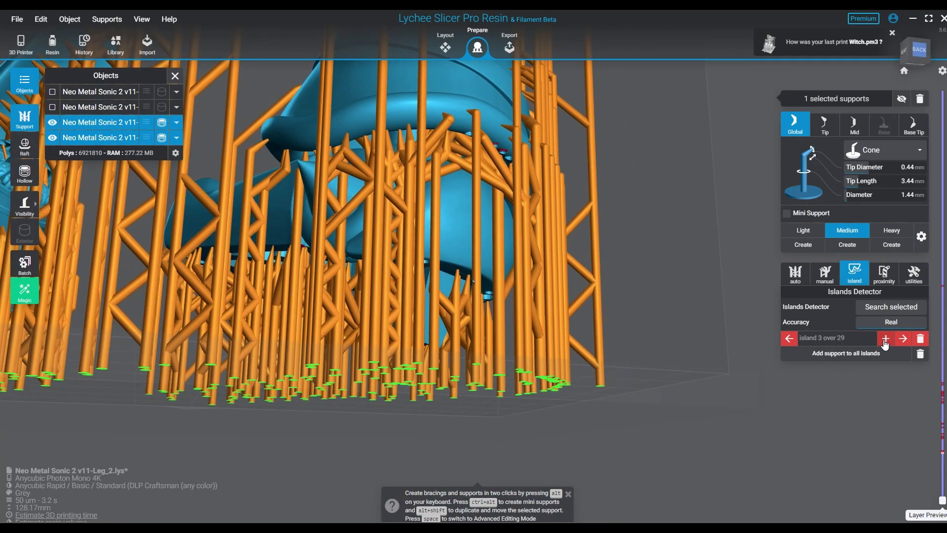
pyautogui.click(902, 337)
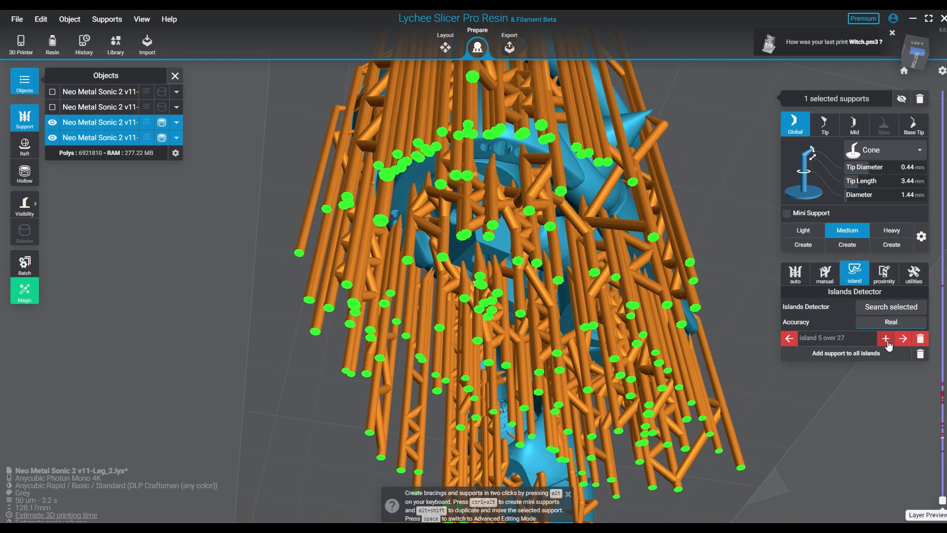
pyautogui.click(902, 338)
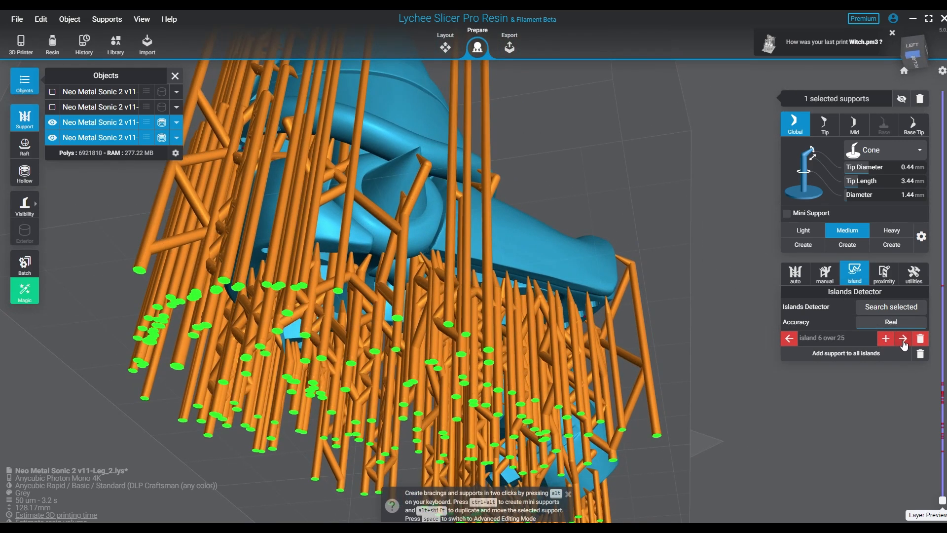
pyautogui.click(903, 337)
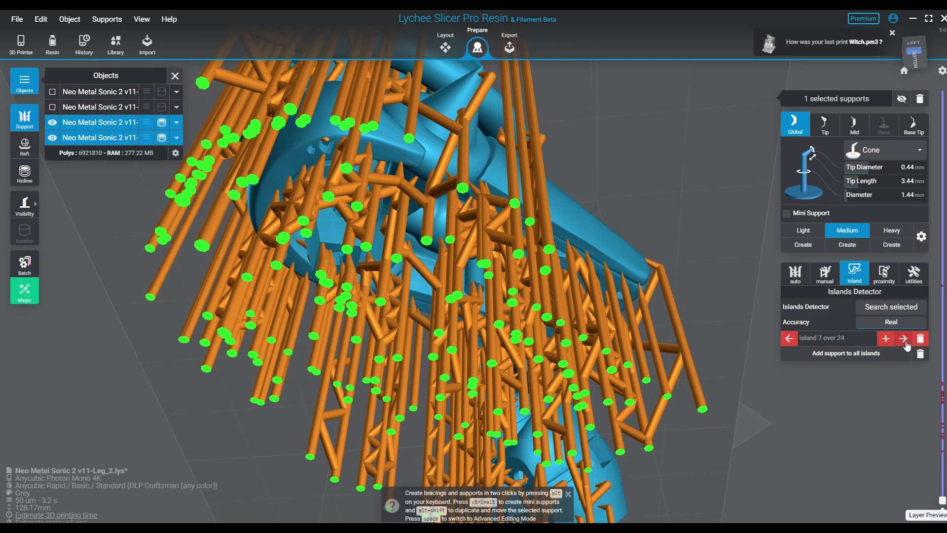
pyautogui.click(901, 337)
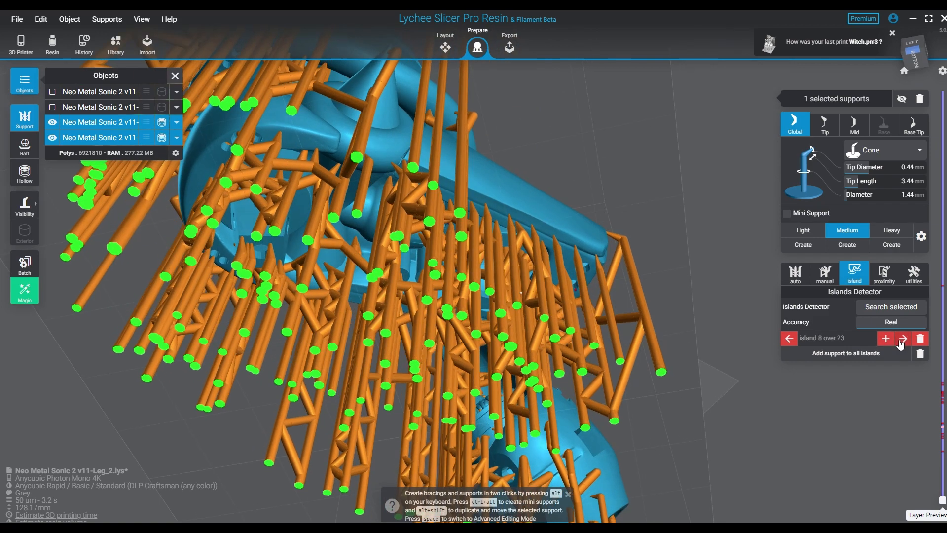
pyautogui.click(902, 338)
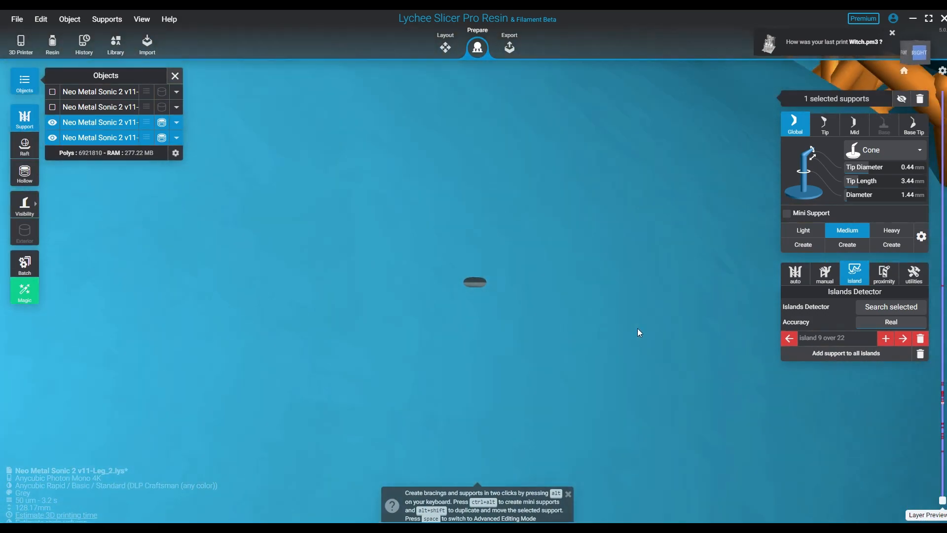
pyautogui.click(885, 338)
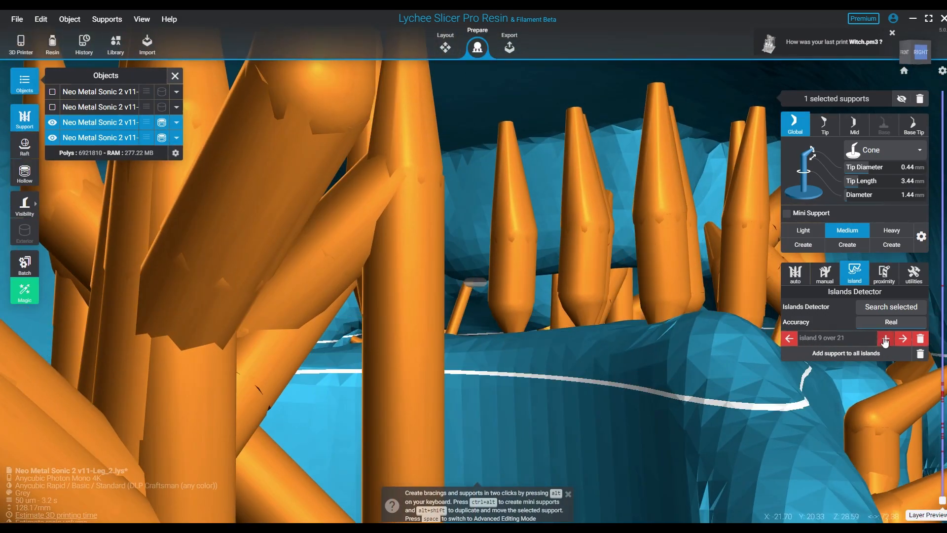
pyautogui.click(902, 337)
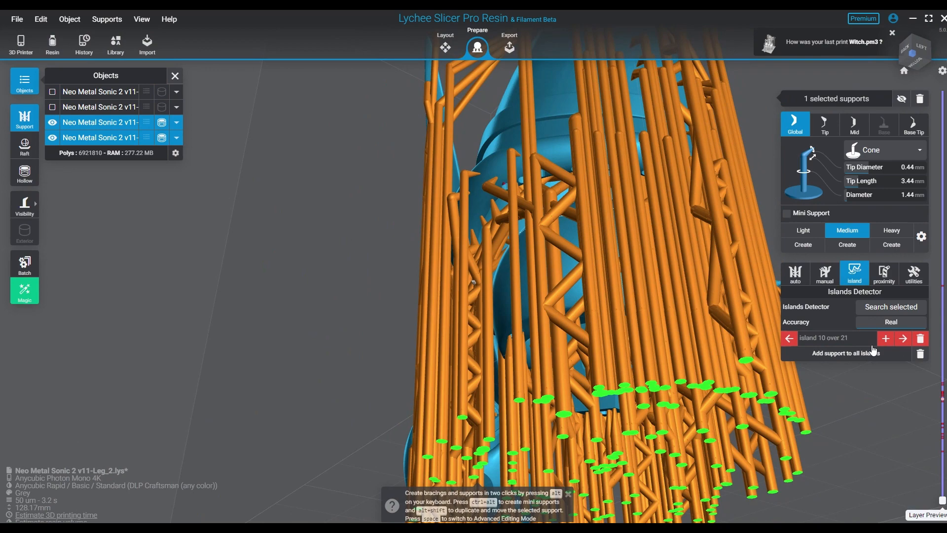
pyautogui.click(903, 337)
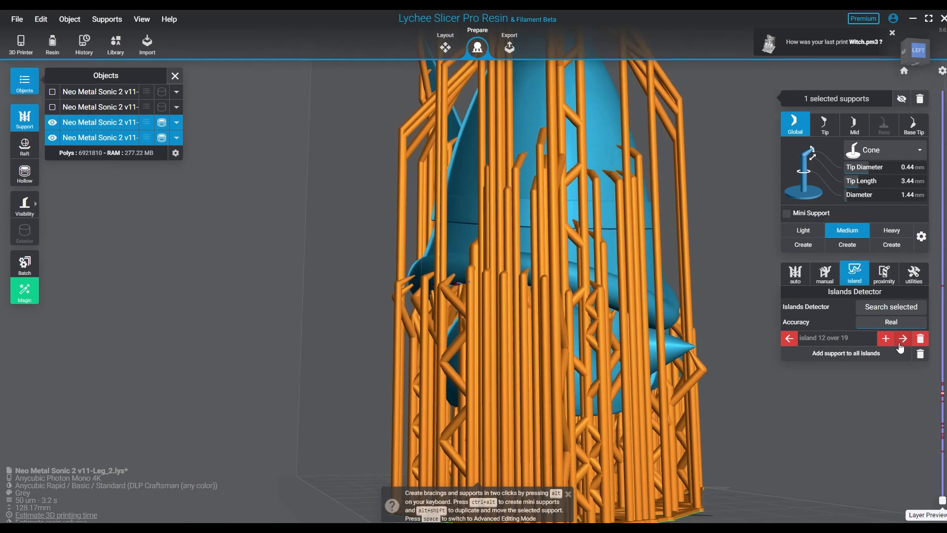
pyautogui.click(902, 337)
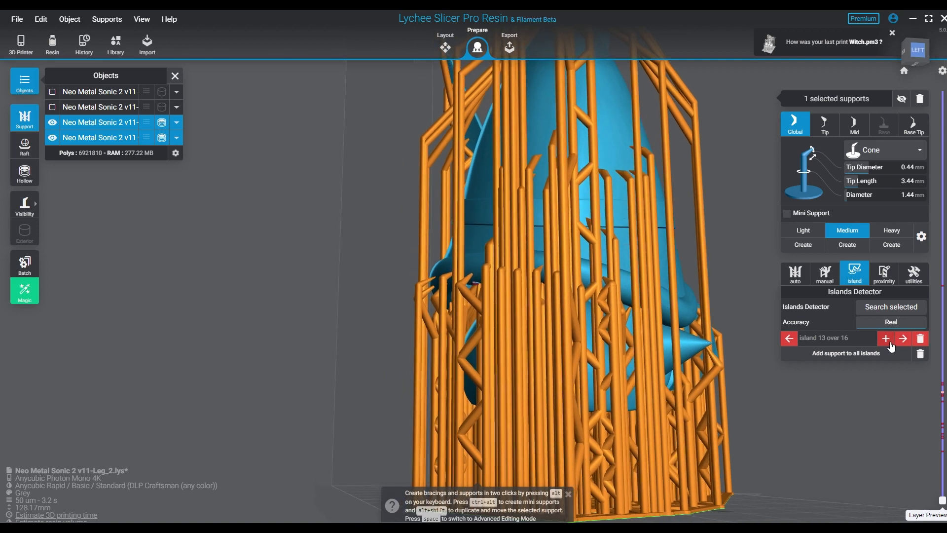
pyautogui.click(885, 338)
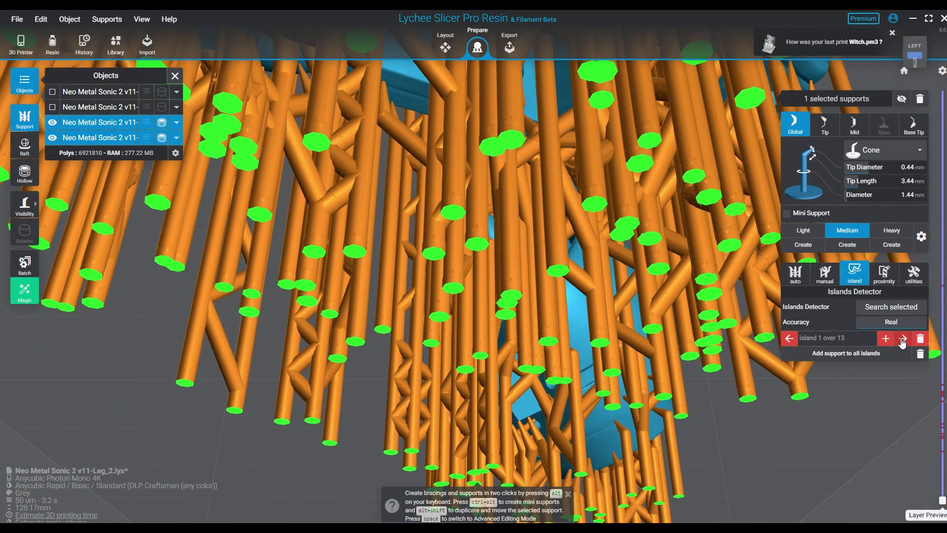
pyautogui.click(903, 338)
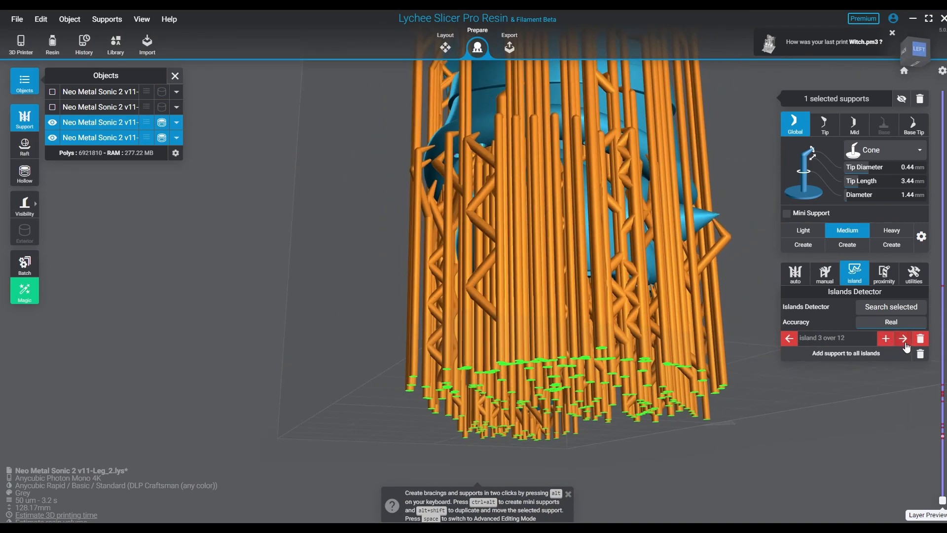
pyautogui.click(902, 337)
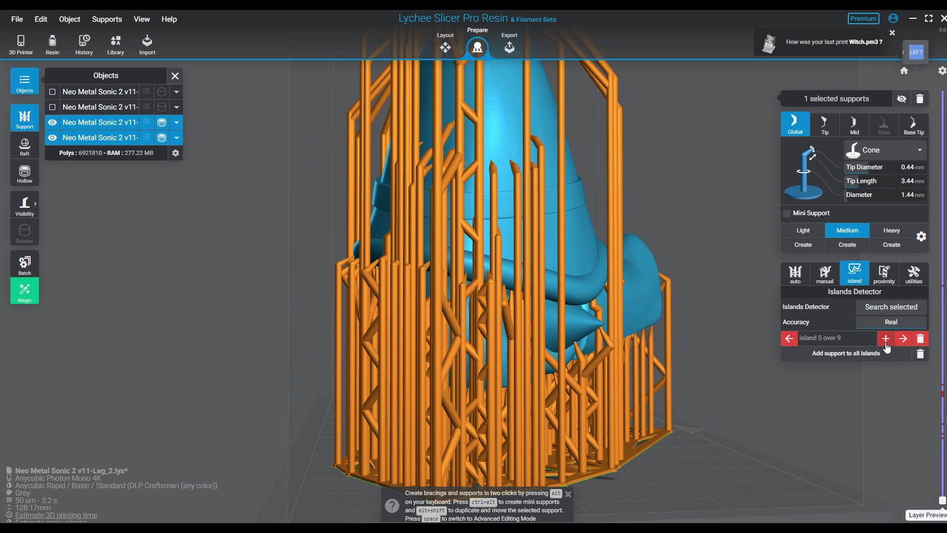
pyautogui.click(902, 338)
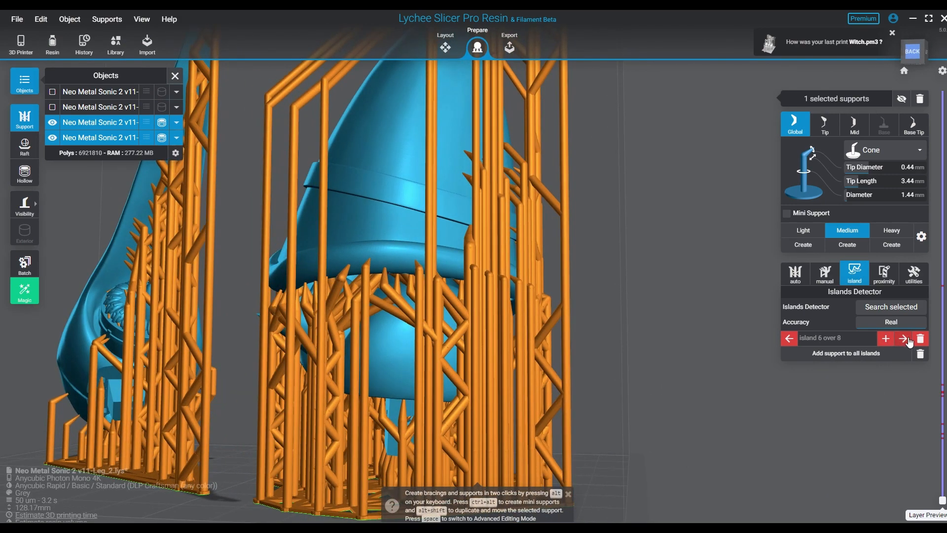
pyautogui.click(921, 338)
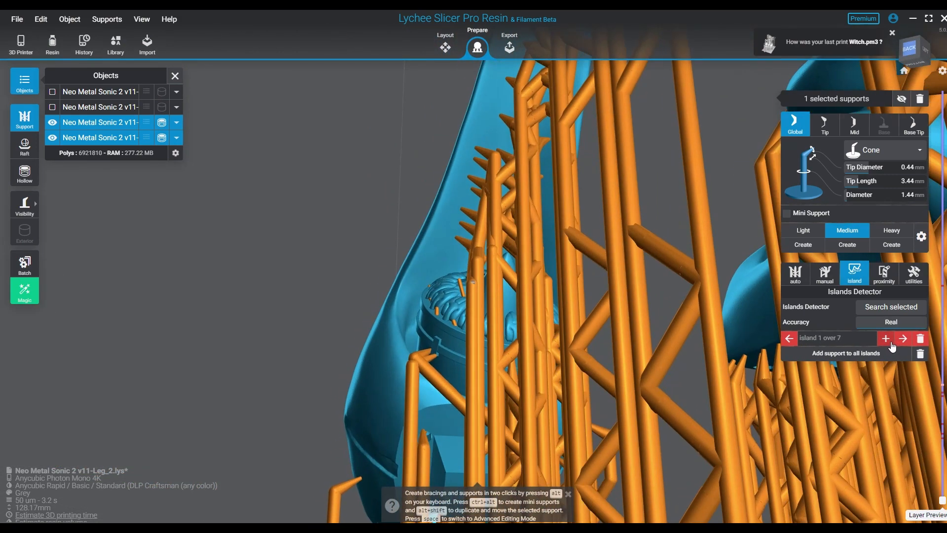
pyautogui.click(903, 337)
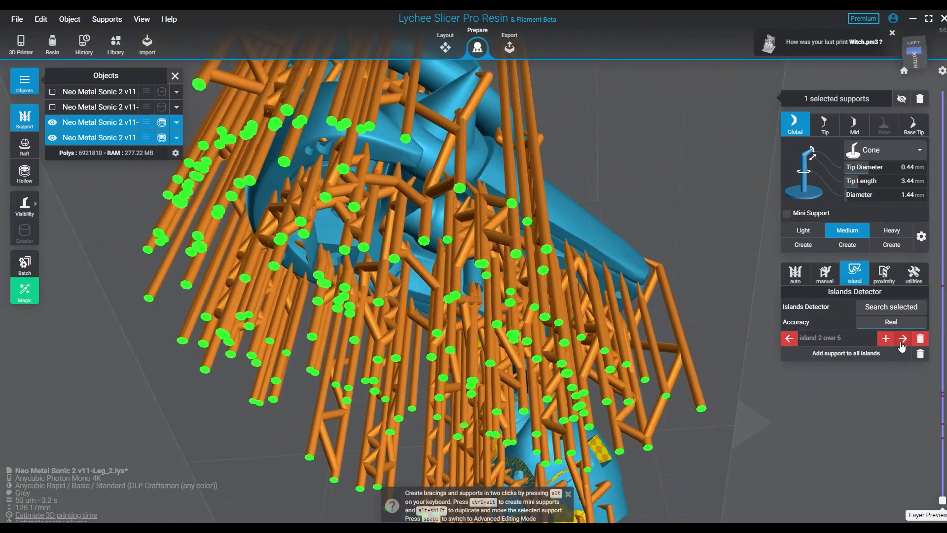
pyautogui.click(902, 338)
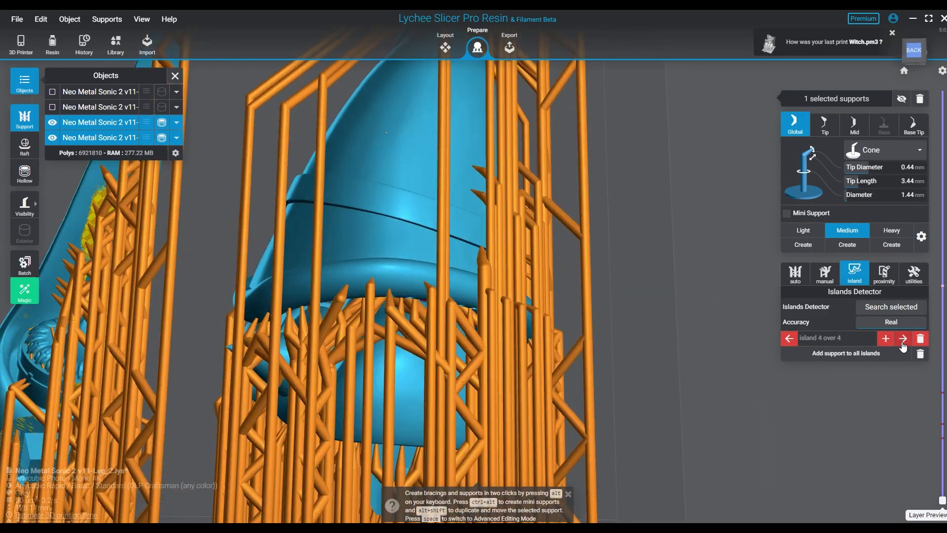
pyautogui.click(902, 338)
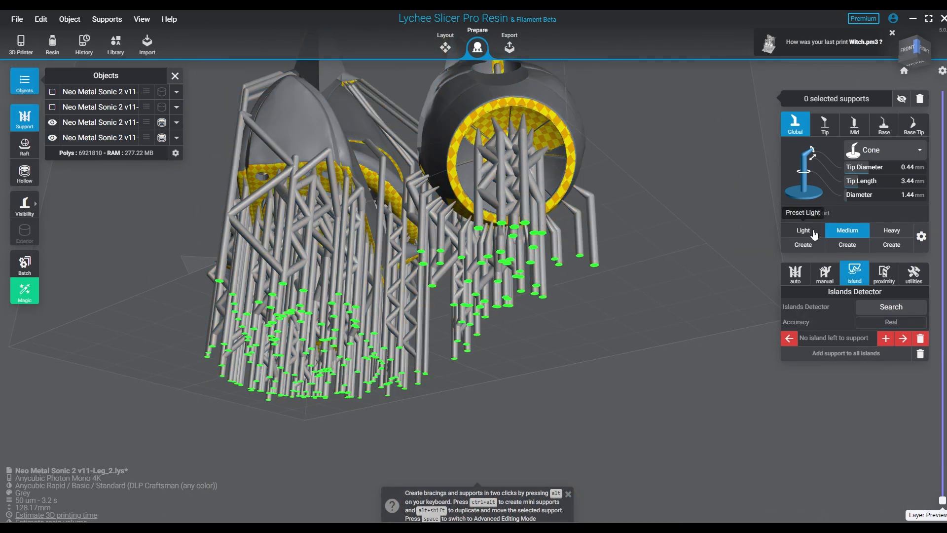
# Step: Switch the support preset back to Light, with 0.22 mm tips
pyautogui.click(803, 231)
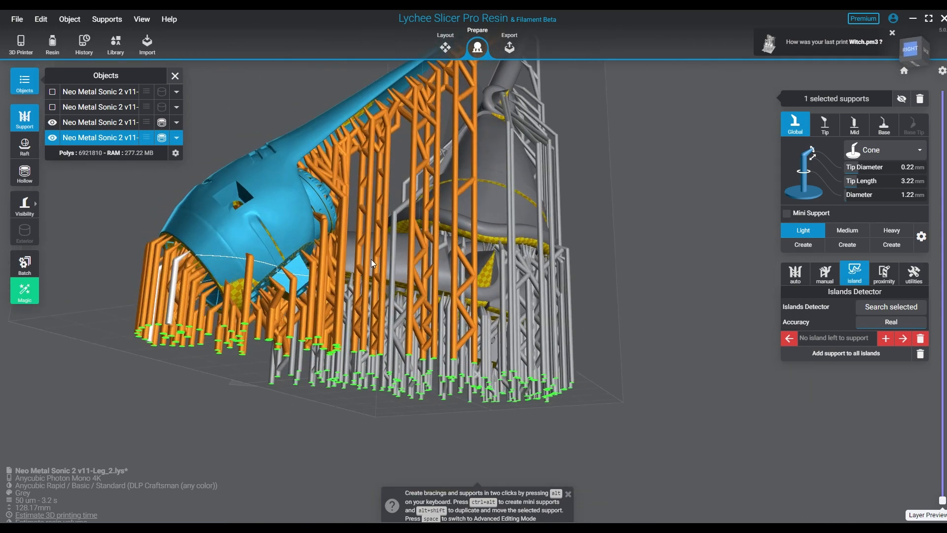
pyautogui.moveTo(371, 263); pyautogui.dragTo(622, 323)
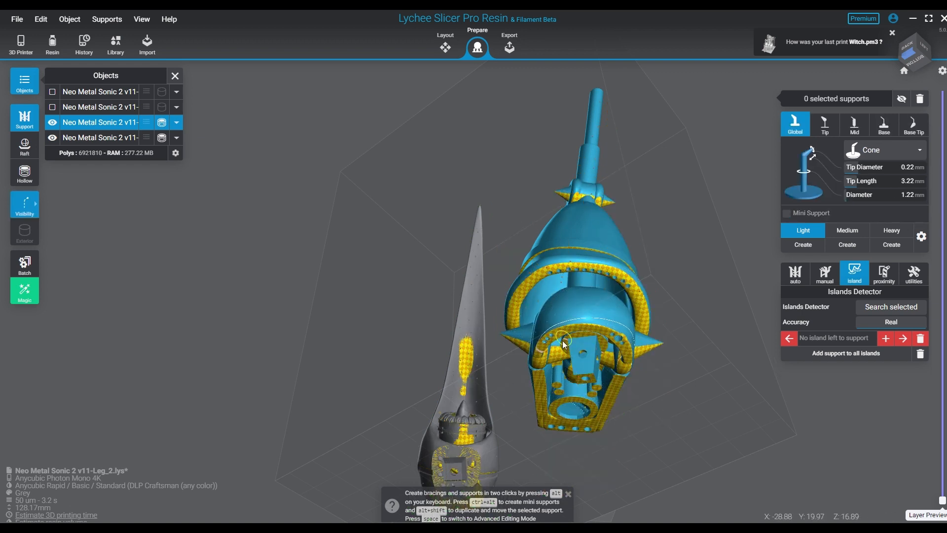
pyautogui.click(583, 371)
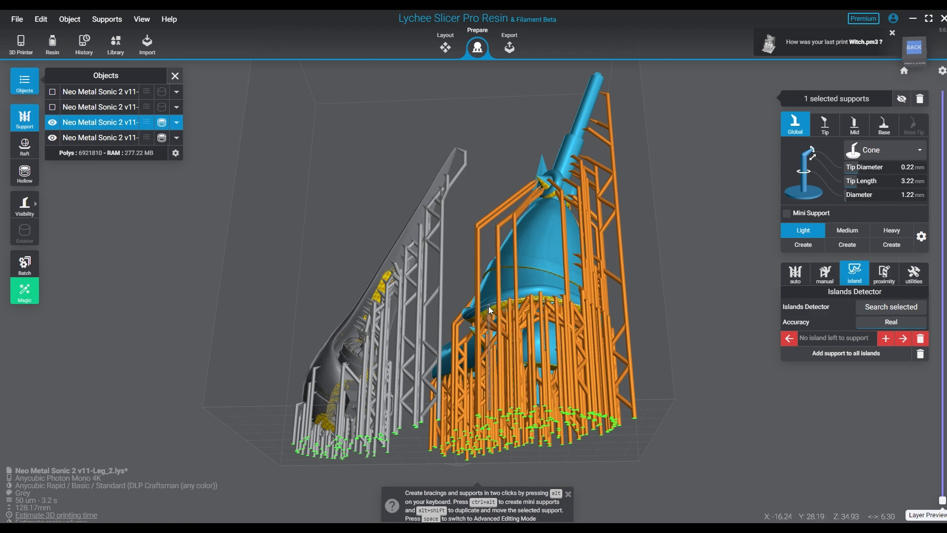
pyautogui.moveTo(489, 307); pyautogui.dragTo(502, 296)
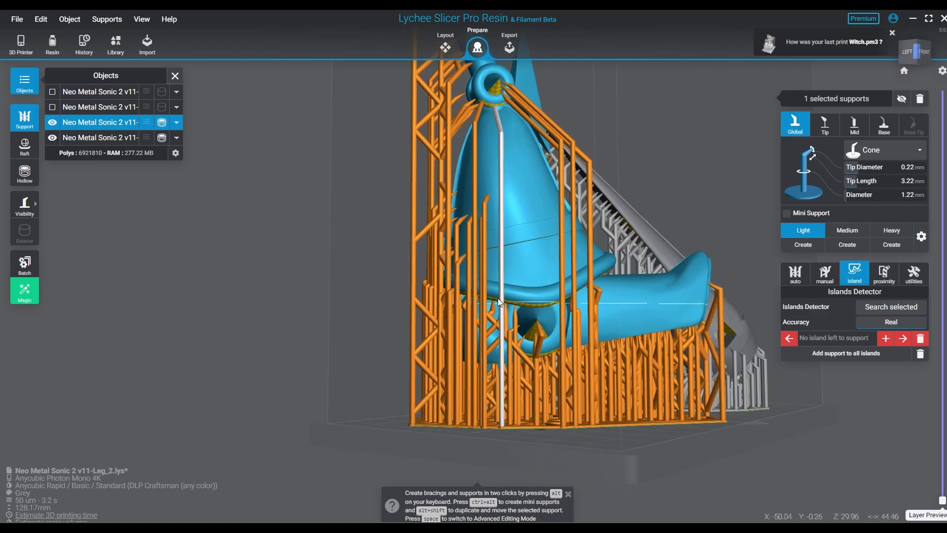
pyautogui.click(786, 213)
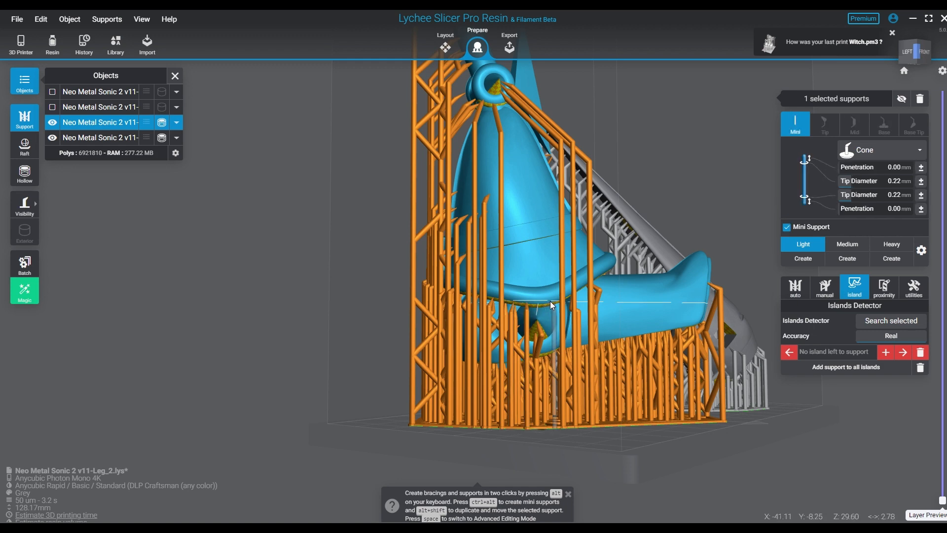
pyautogui.click(795, 123)
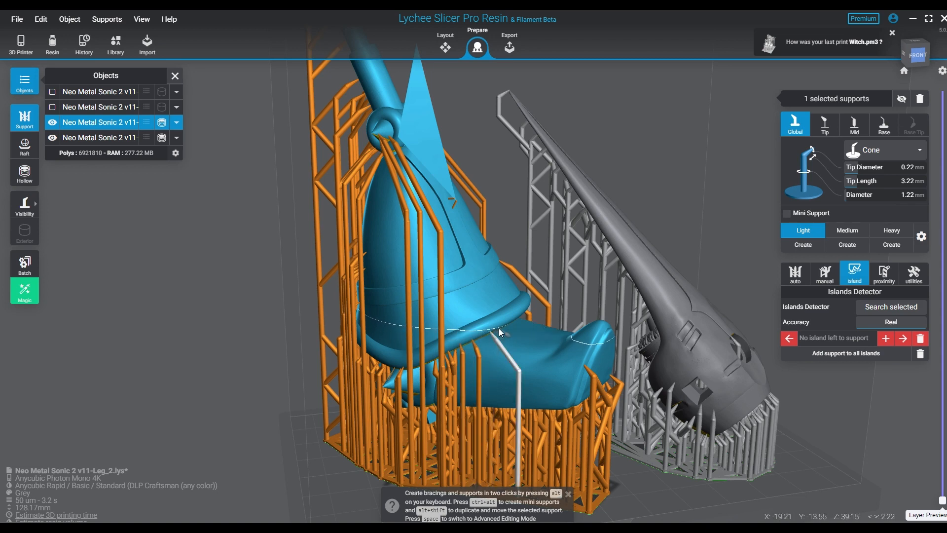
pyautogui.moveTo(484, 302); pyautogui.dragTo(392, 332)
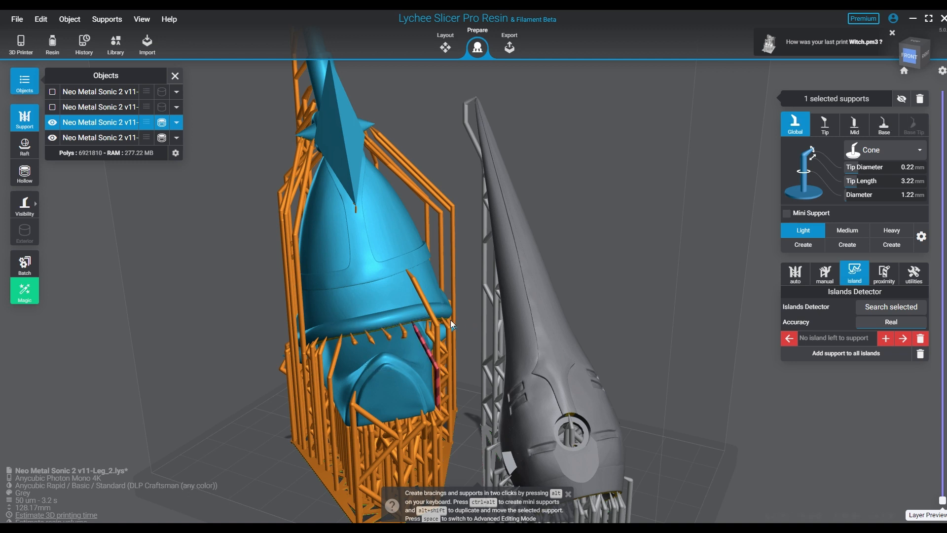
pyautogui.click(435, 326)
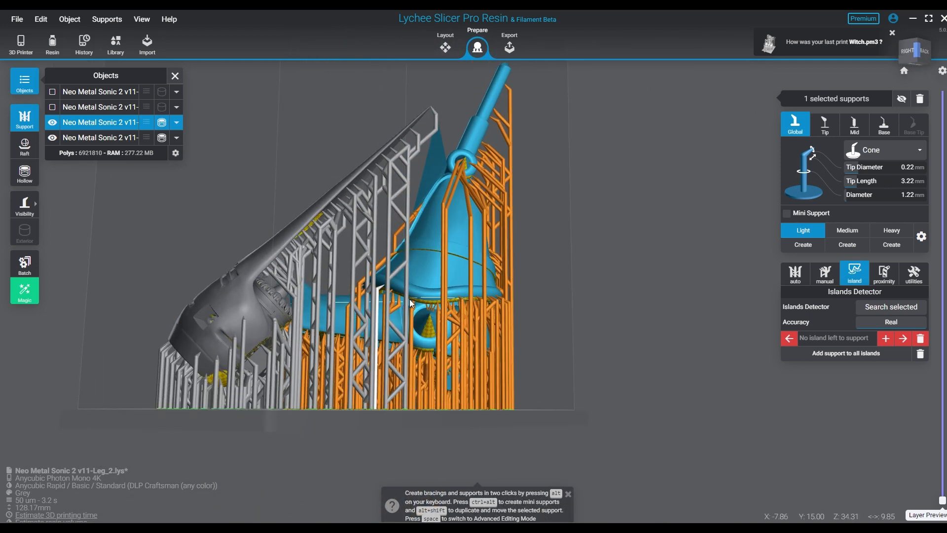
pyautogui.click(24, 204)
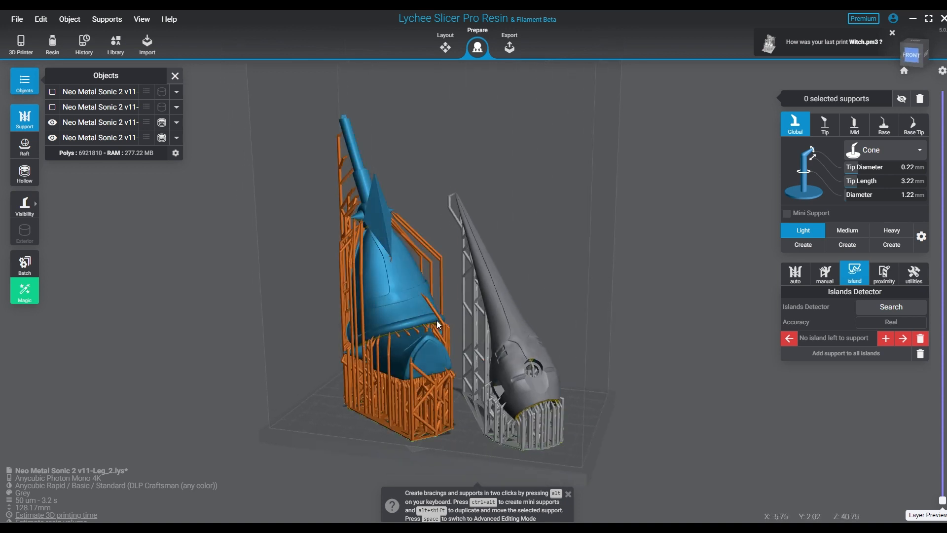
pyautogui.click(99, 122)
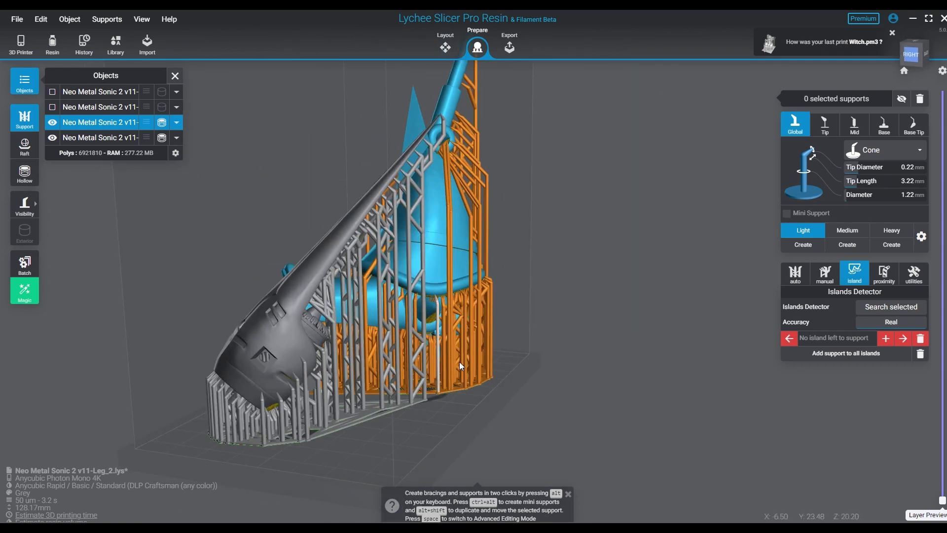
pyautogui.moveTo(459, 366); pyautogui.dragTo(453, 320)
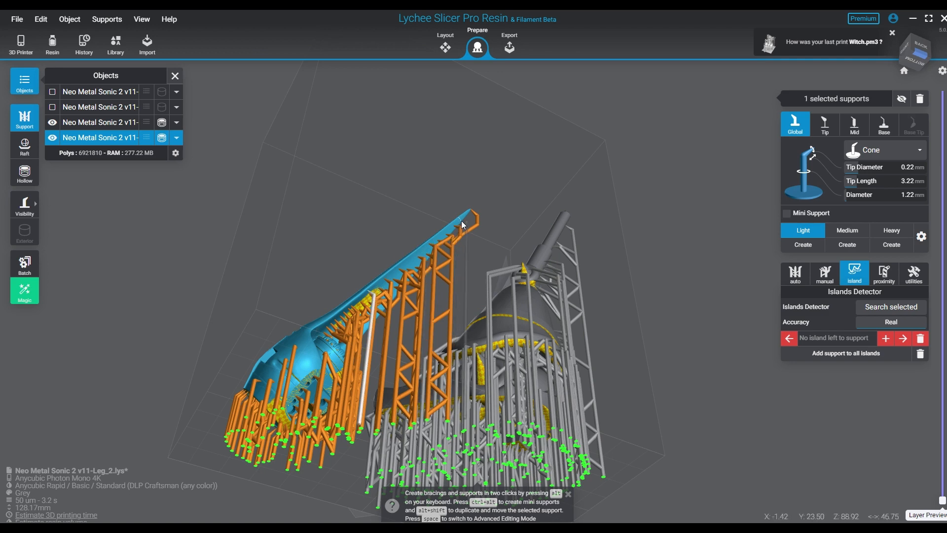
pyautogui.moveTo(462, 225); pyautogui.dragTo(630, 438)
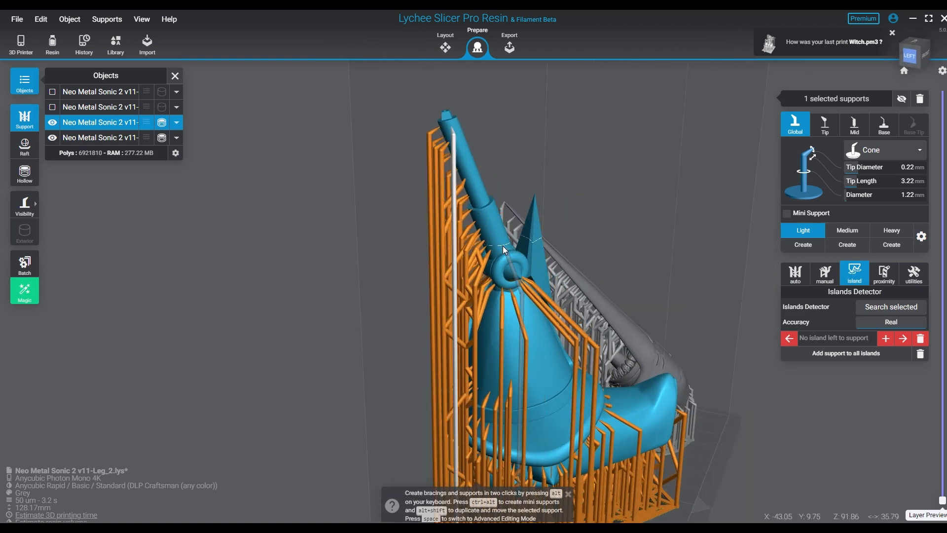
pyautogui.moveTo(504, 250); pyautogui.dragTo(669, 315)
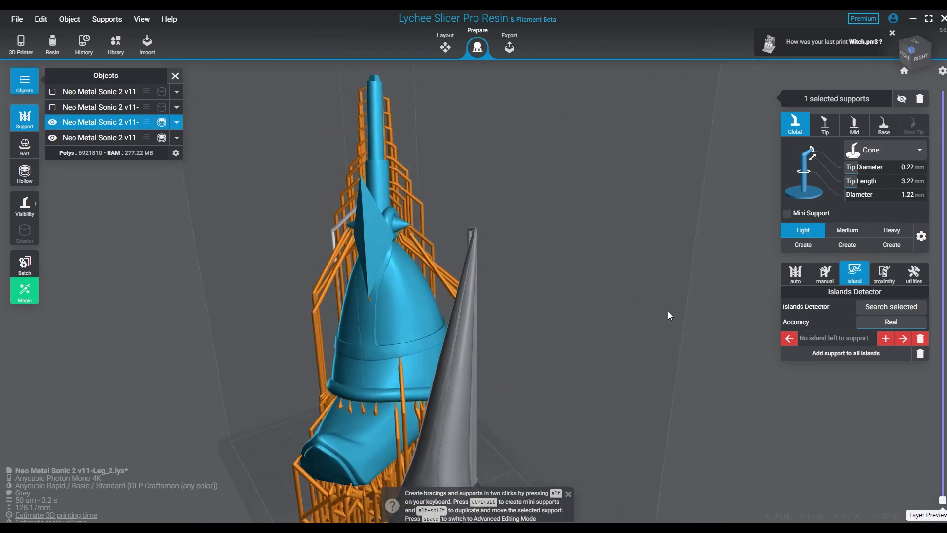
pyautogui.moveTo(669, 315); pyautogui.dragTo(623, 398)
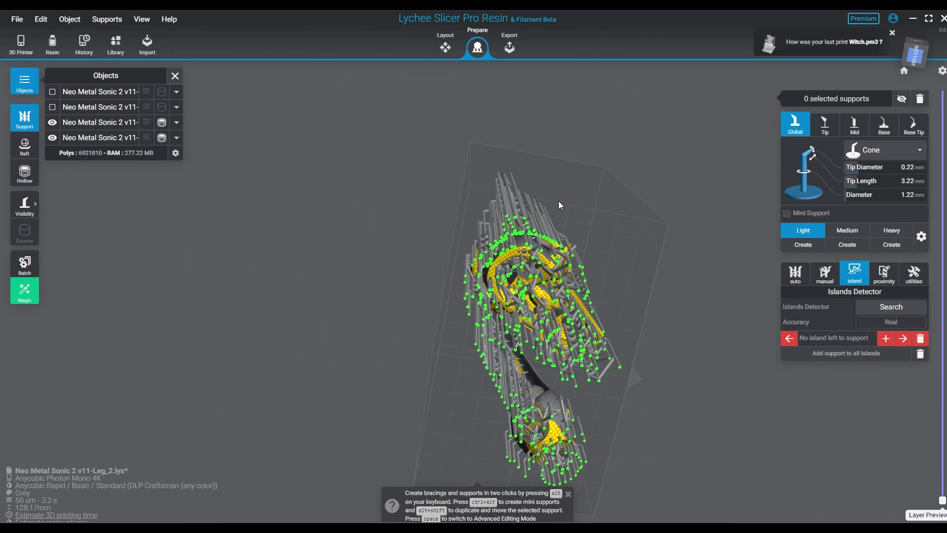
# Step: Pick one support under the larger leg, apply the Medium preset, then click Light
pyautogui.moveTo(559, 205); pyautogui.dragTo(517, 229)
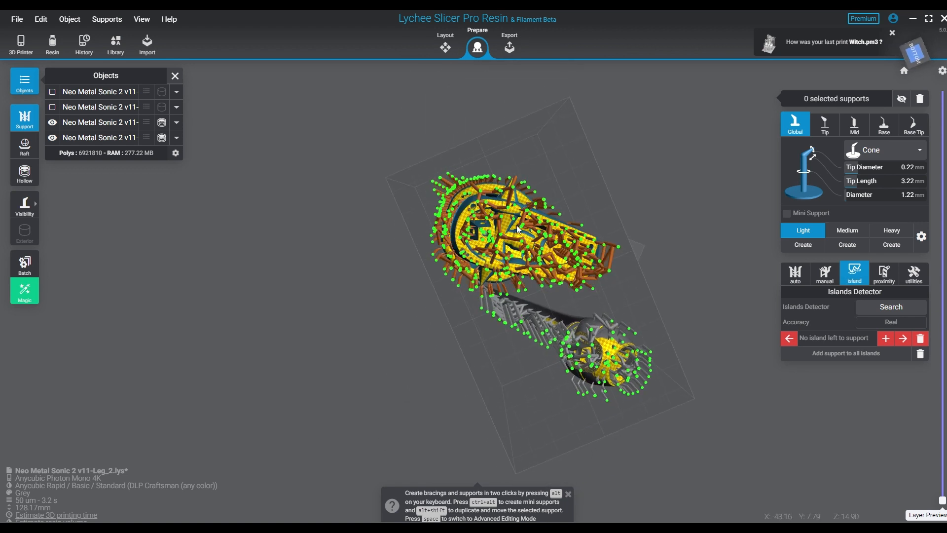
pyautogui.click(100, 122)
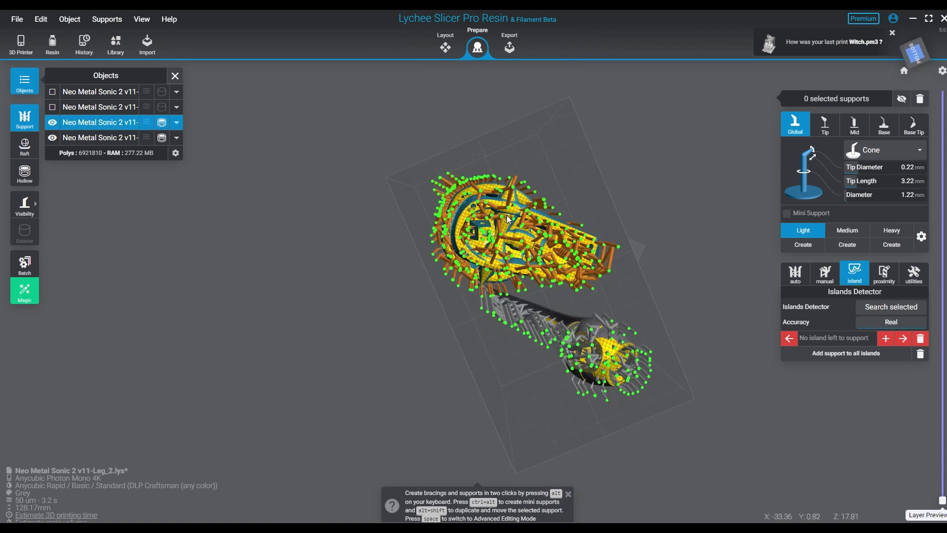
pyautogui.click(511, 232)
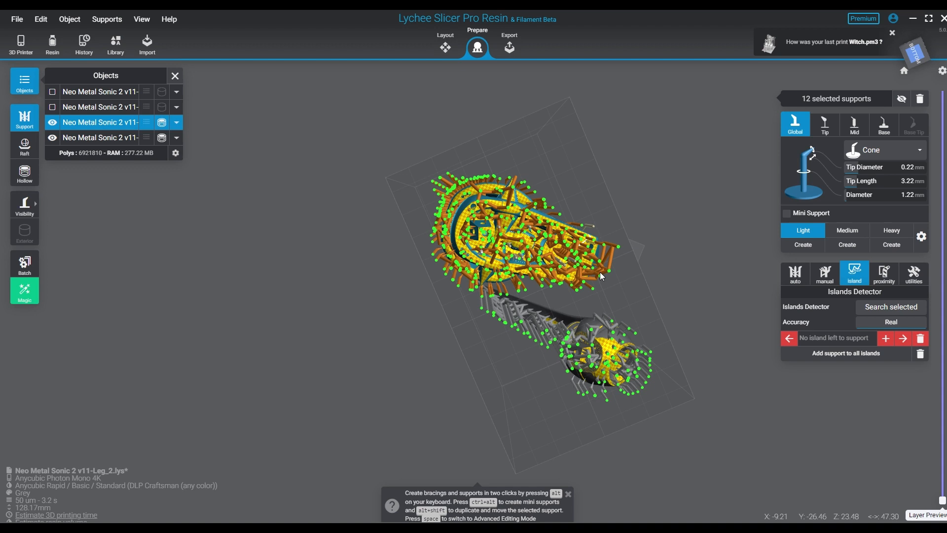
pyautogui.click(462, 223)
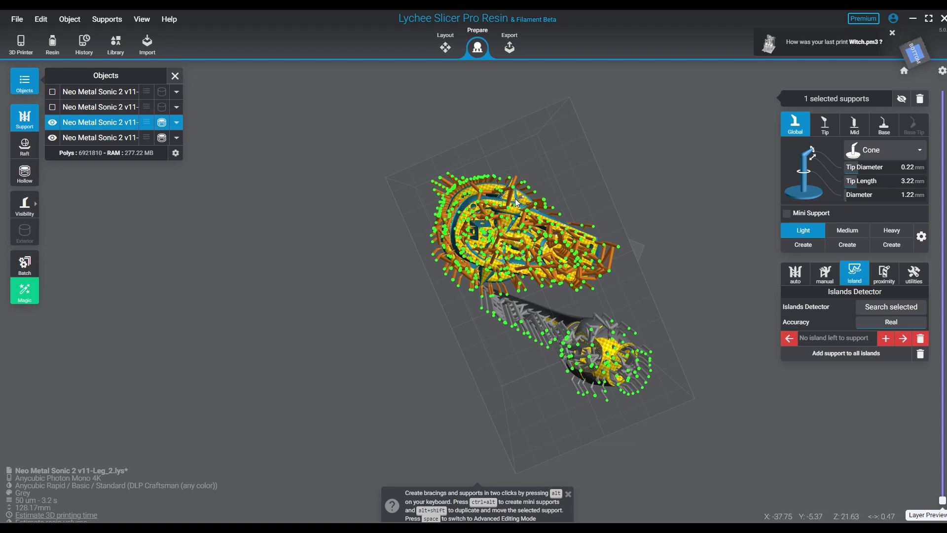
pyautogui.click(846, 230)
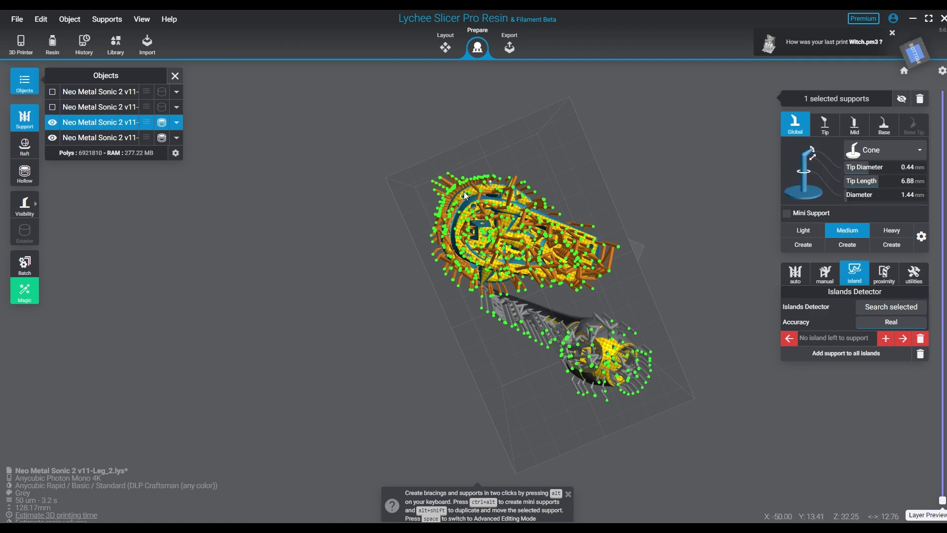
pyautogui.click(803, 230)
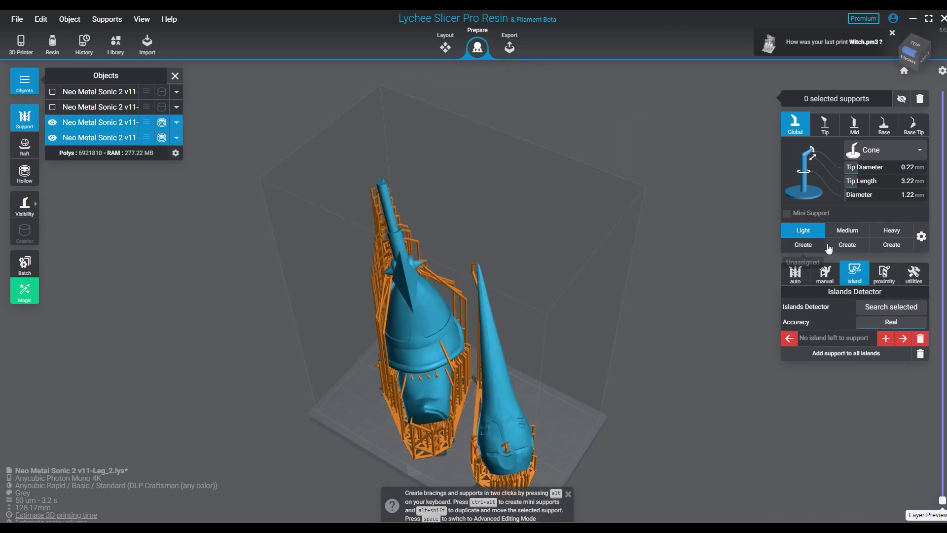
pyautogui.click(824, 273)
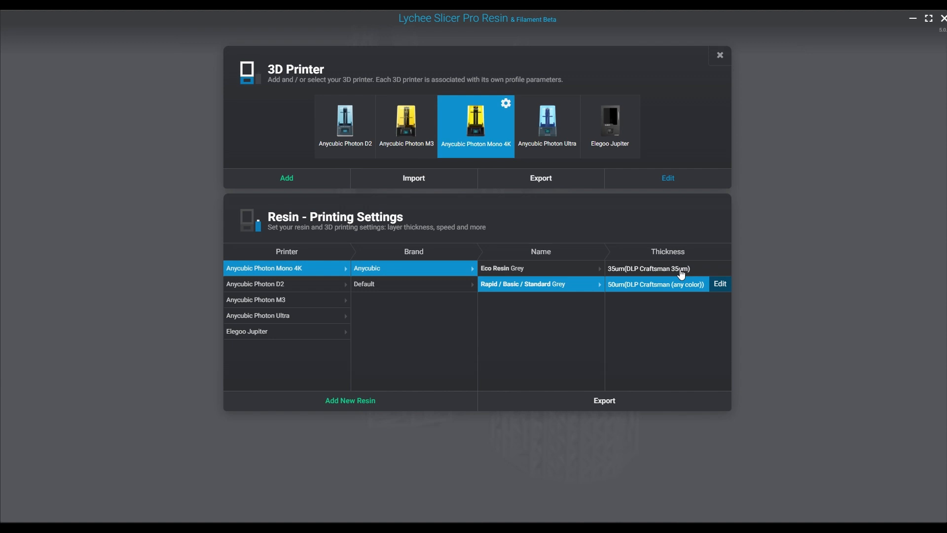
# Step: Pick the DLP Craftsman 35um thickness for the grey resin profile
pyautogui.click(719, 54)
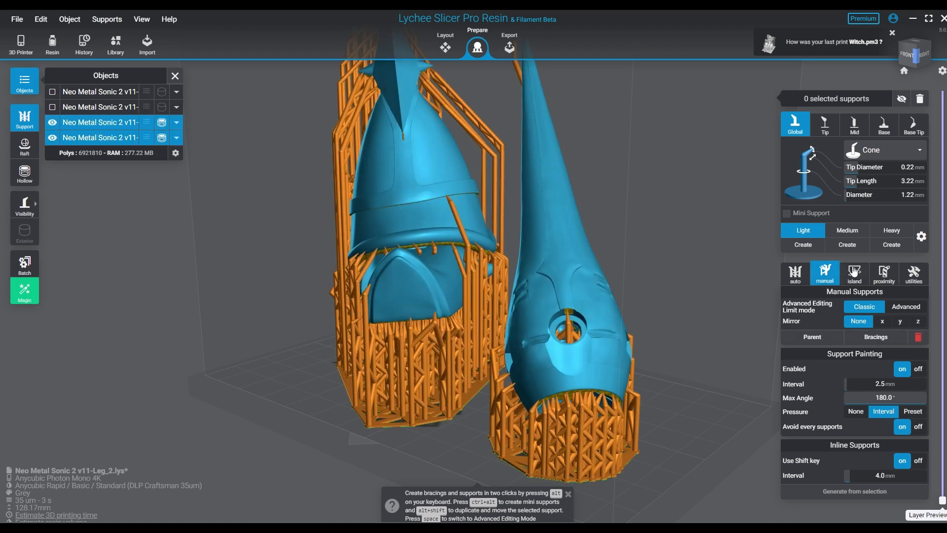
# Step: Search both legs for islands at 35 µm and orbit to view the 23 found
pyautogui.click(854, 273)
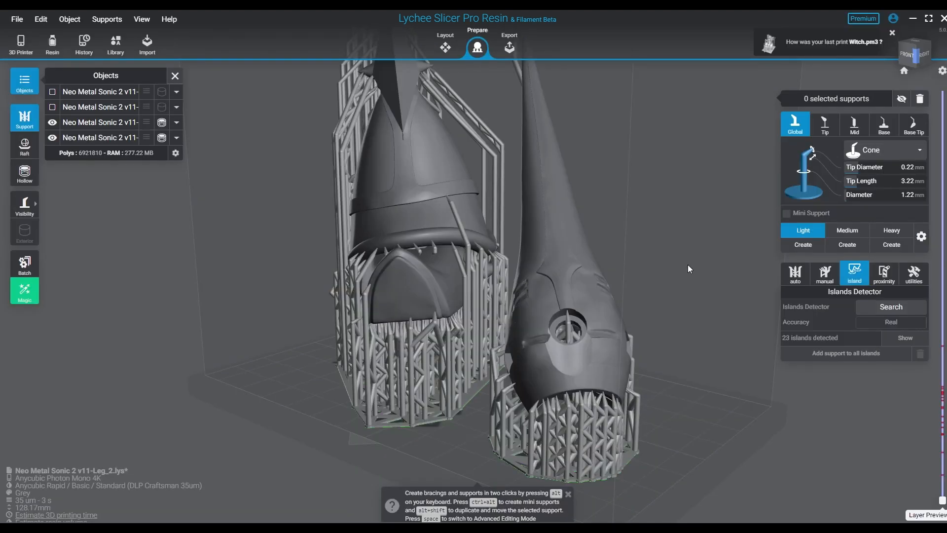
pyautogui.moveTo(713, 272)
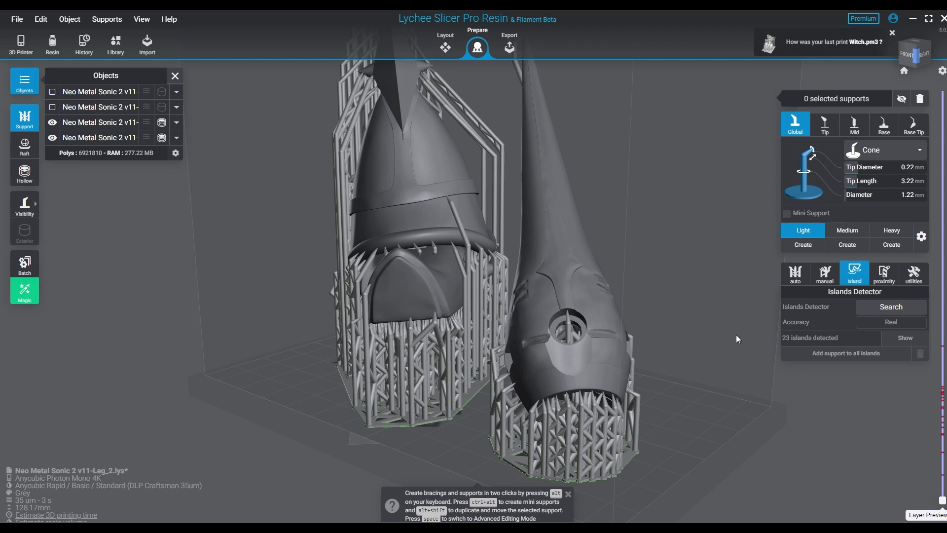
pyautogui.moveTo(737, 338); pyautogui.dragTo(640, 352)
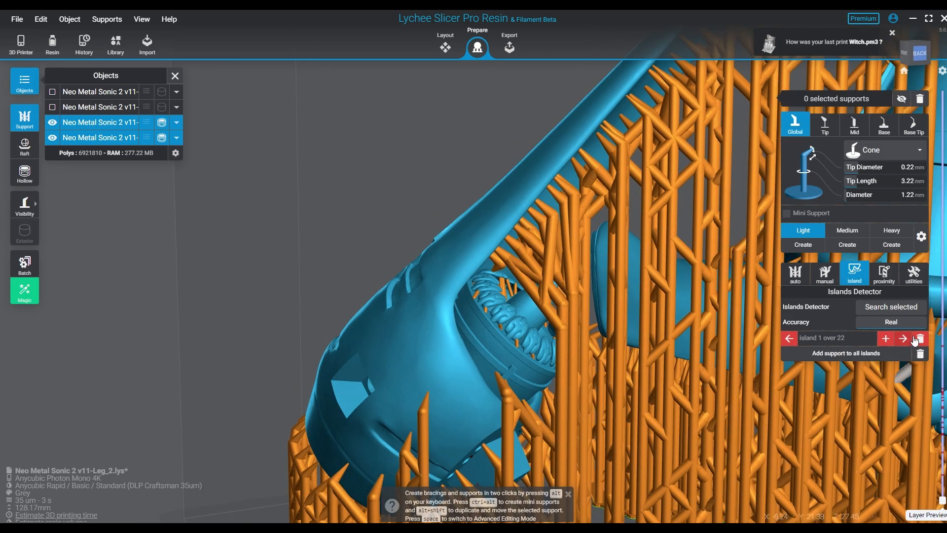
# Step: Support the blue leg's detected islands one after another until only one island remains
pyautogui.click(902, 338)
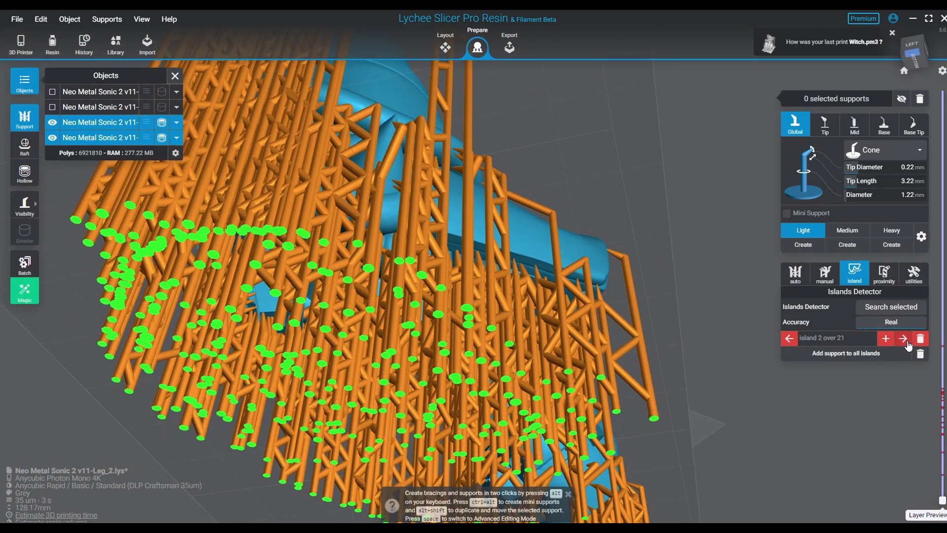
pyautogui.click(902, 337)
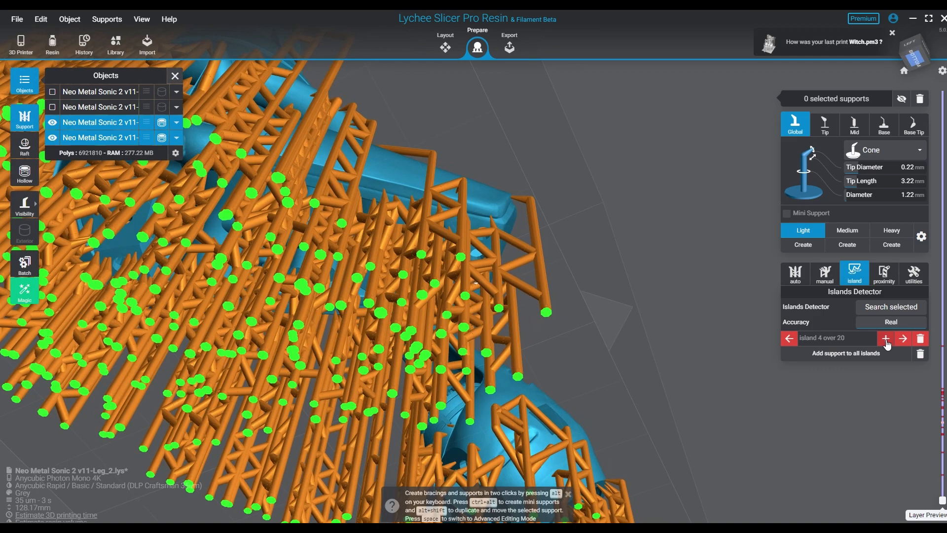
pyautogui.click(902, 338)
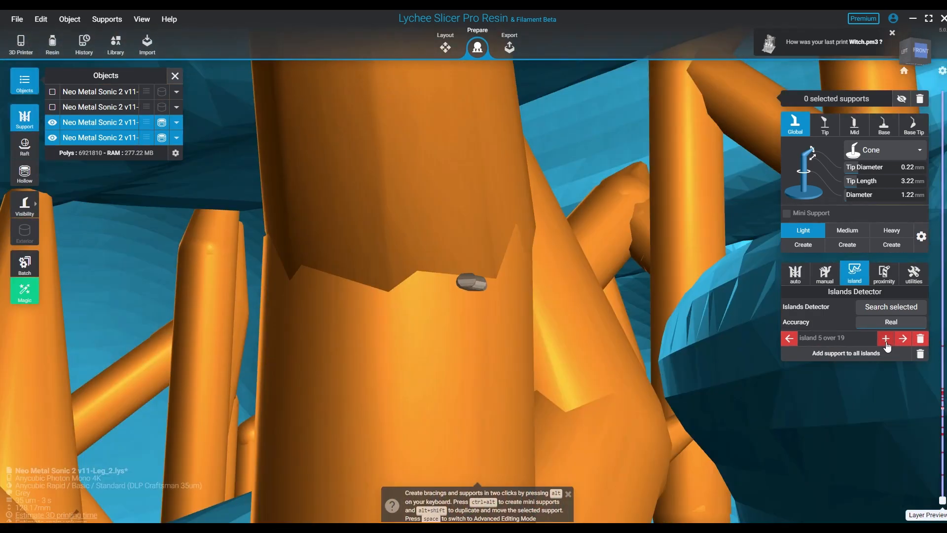
pyautogui.click(903, 337)
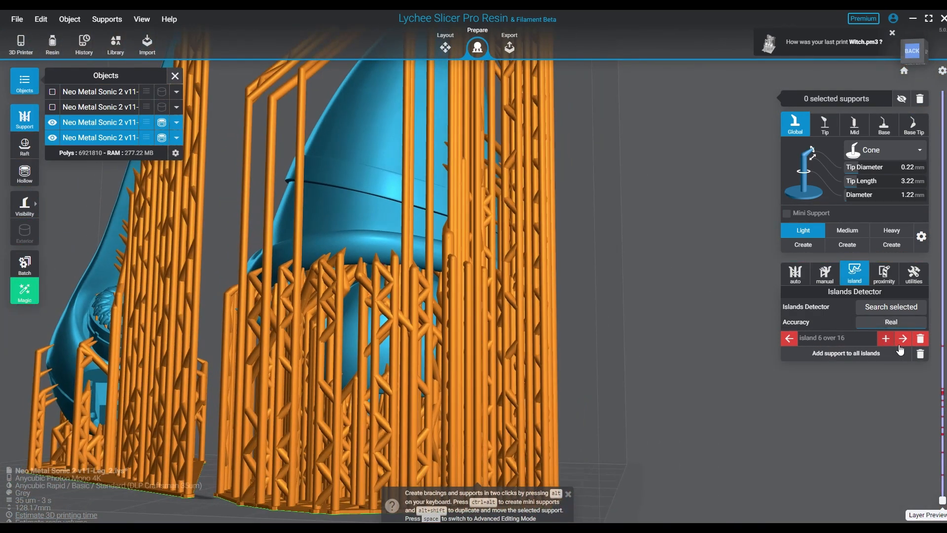
pyautogui.click(903, 337)
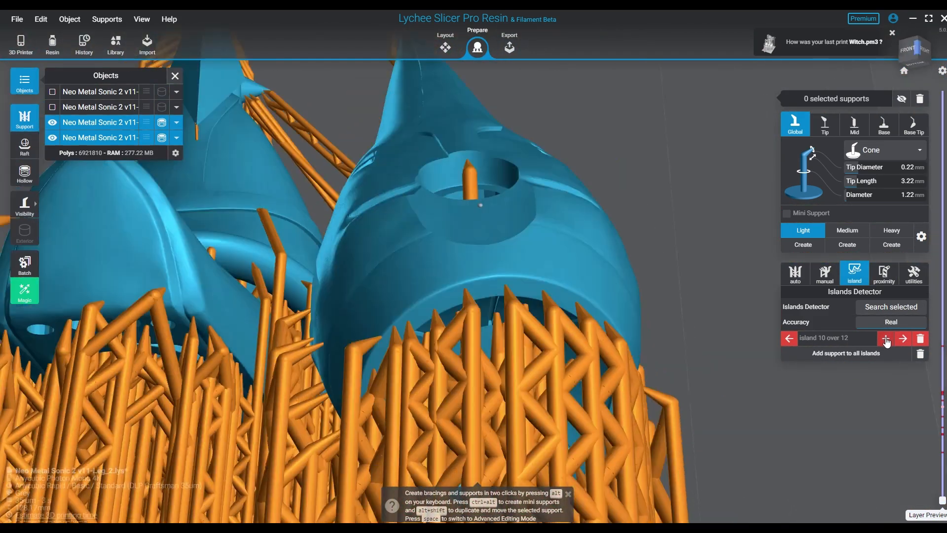
pyautogui.click(902, 337)
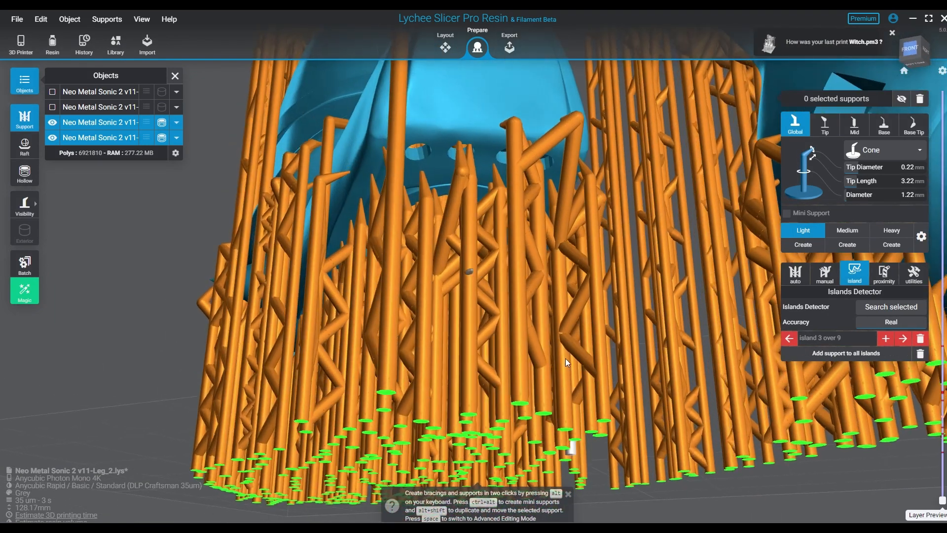
pyautogui.moveTo(567, 242); pyautogui.dragTo(496, 293)
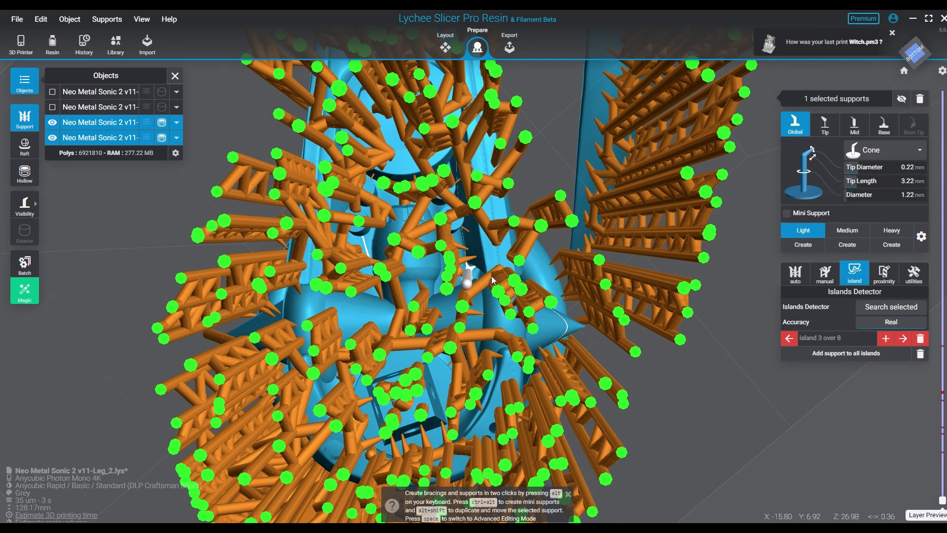
pyautogui.click(902, 338)
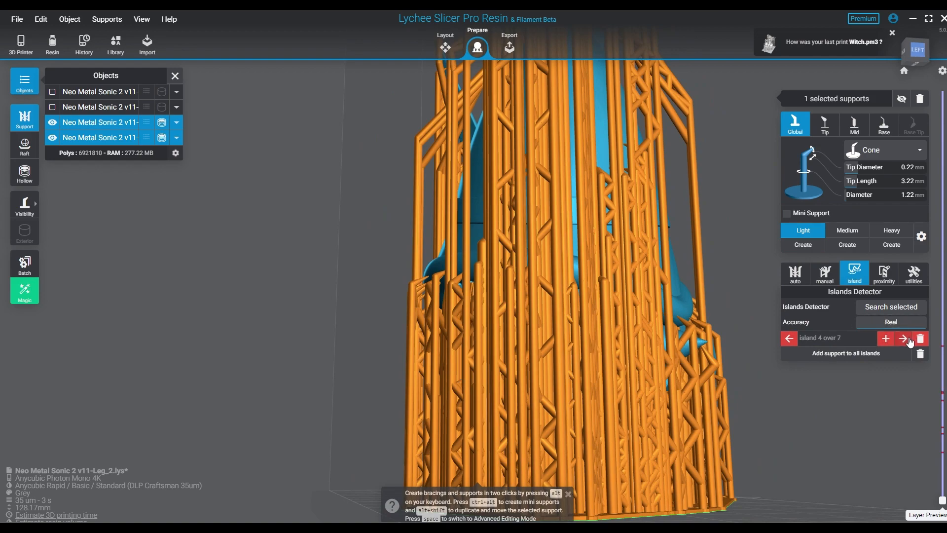
pyautogui.click(903, 337)
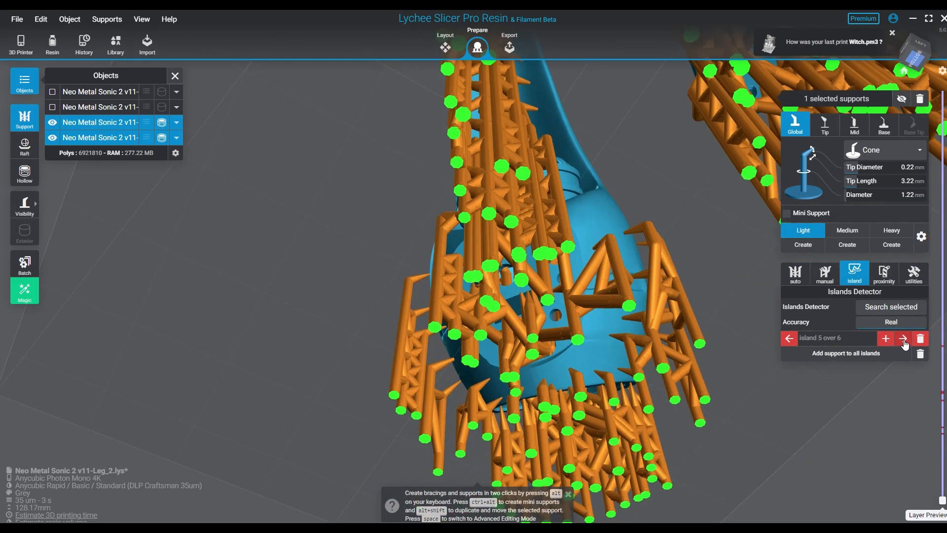
pyautogui.click(902, 338)
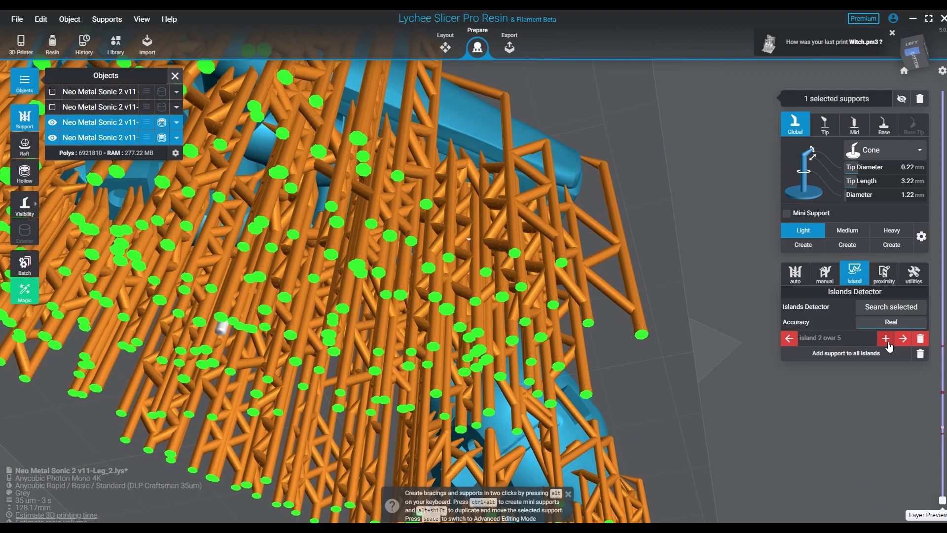
pyautogui.click(904, 339)
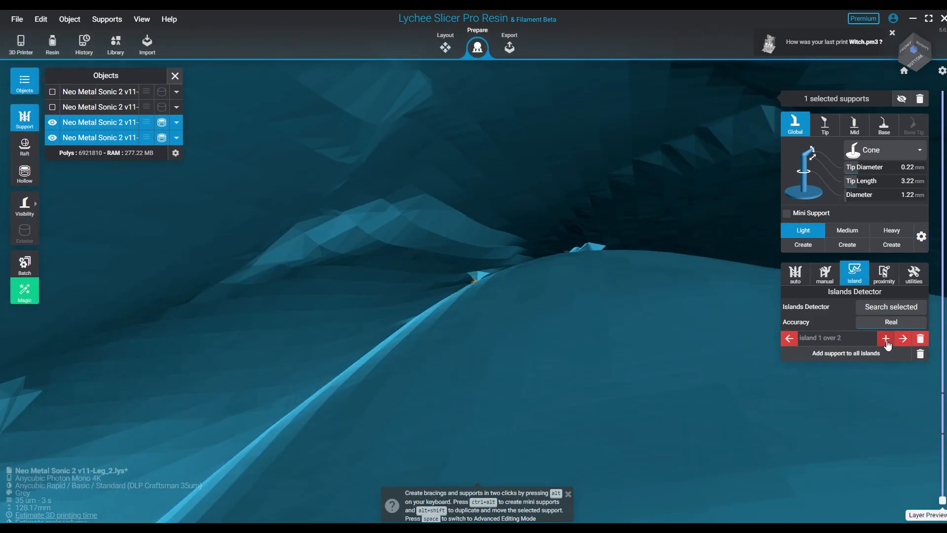
pyautogui.click(885, 337)
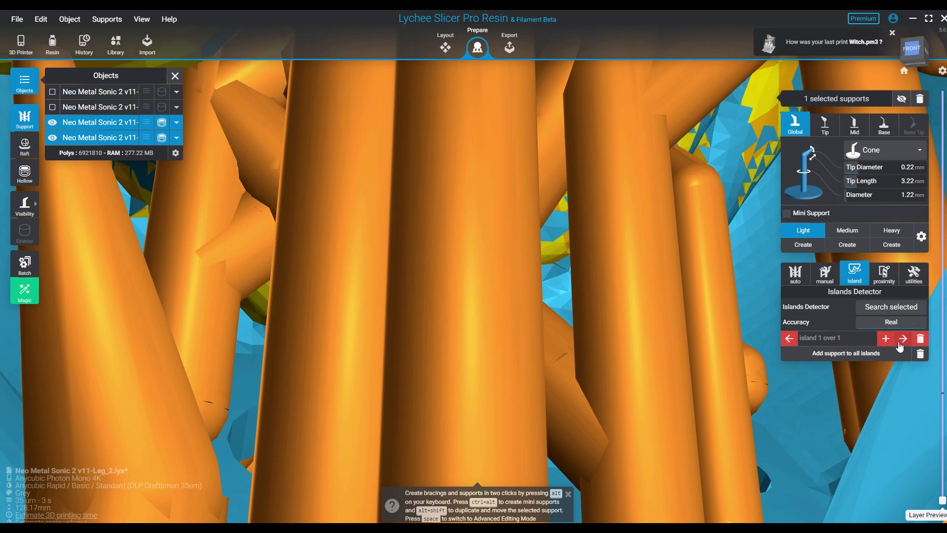
pyautogui.click(886, 337)
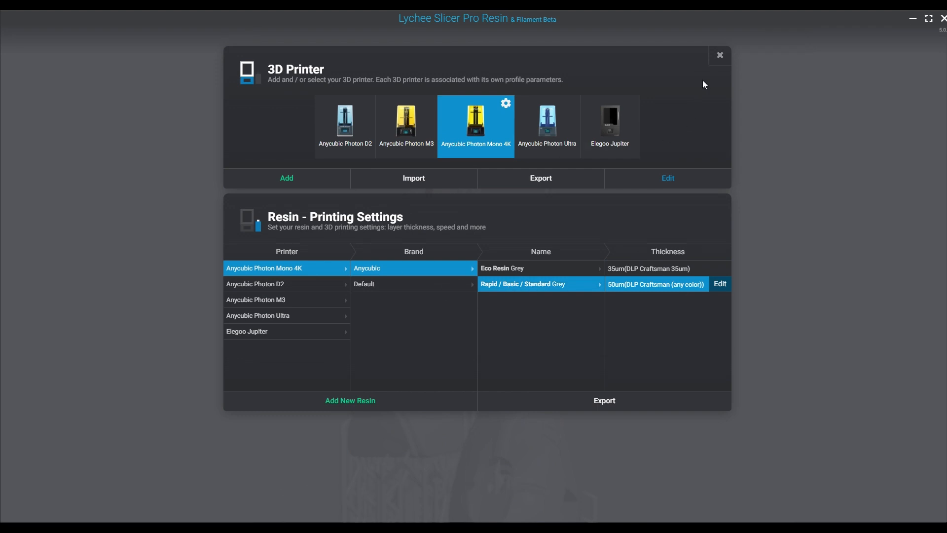
# Step: Close the printer and resin settings with the 50 µm Standard Grey profile active
pyautogui.click(718, 54)
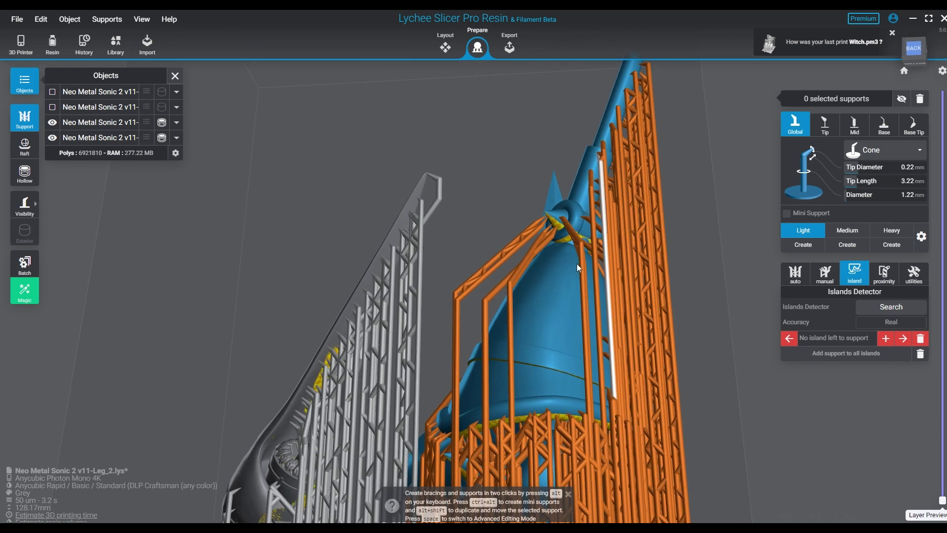
pyautogui.click(99, 122)
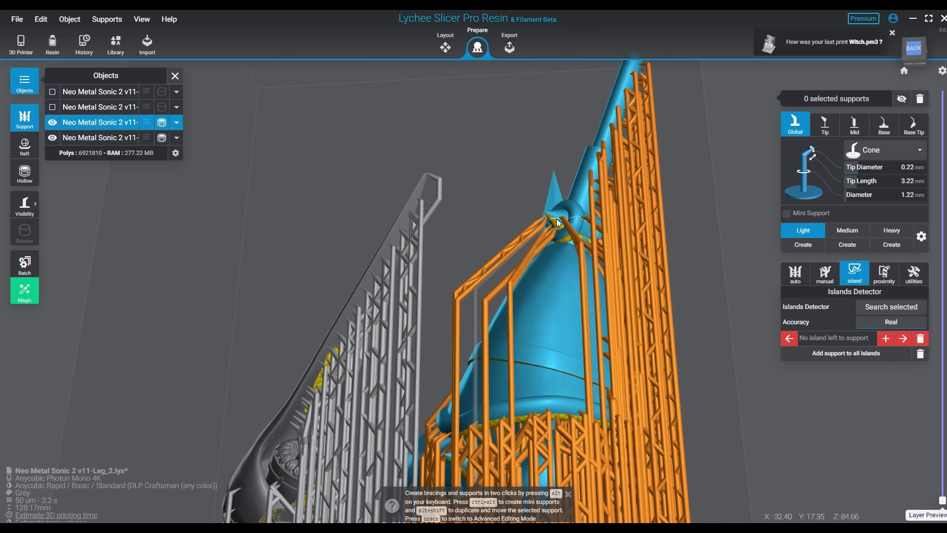
pyautogui.click(553, 224)
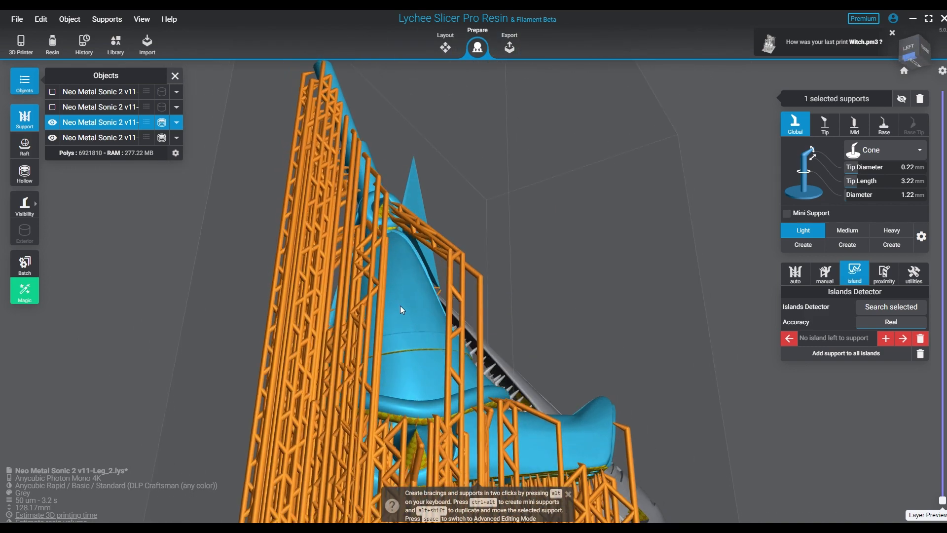
pyautogui.moveTo(402, 310); pyautogui.dragTo(371, 205)
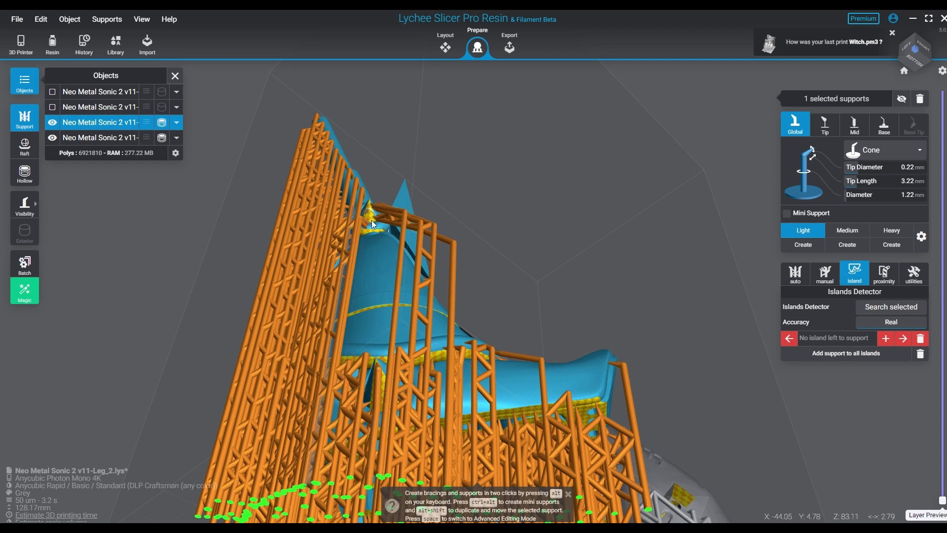
pyautogui.click(373, 232)
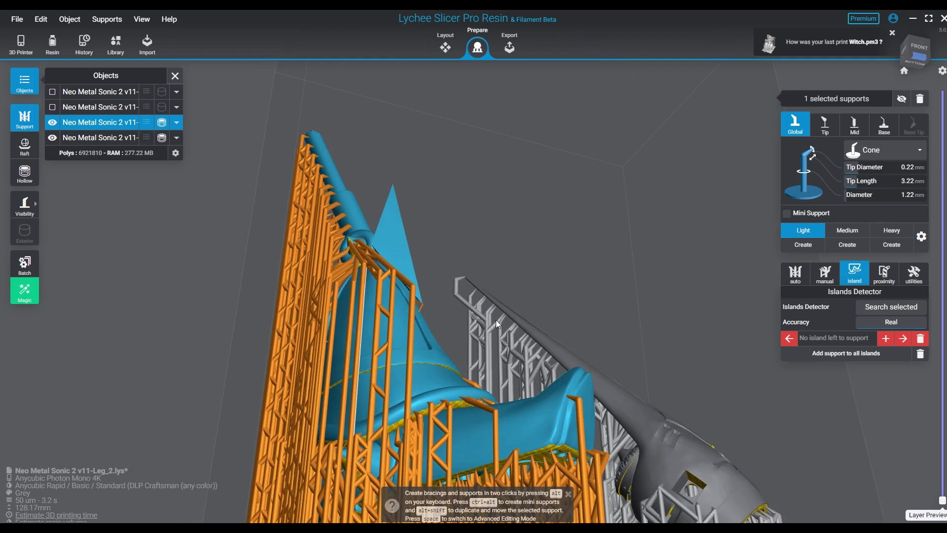
pyautogui.moveTo(495, 323); pyautogui.dragTo(573, 337)
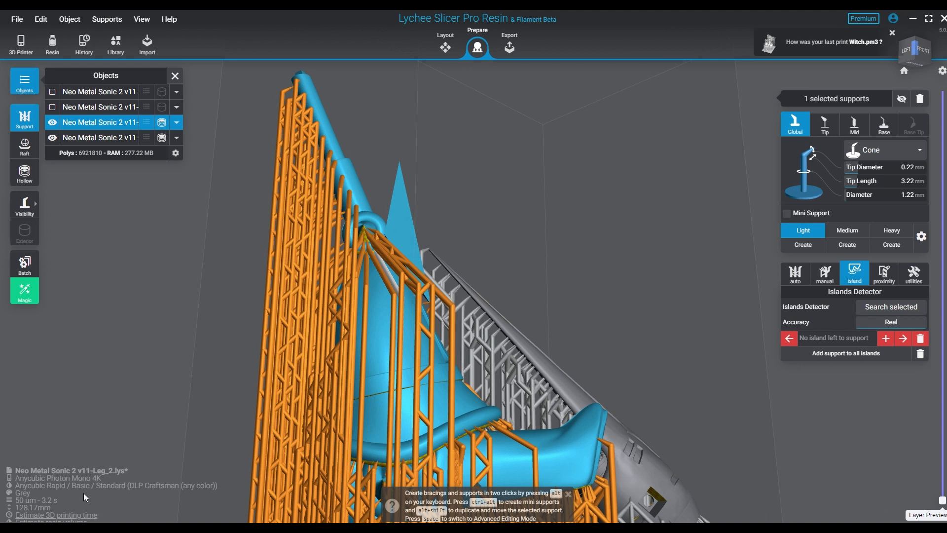
pyautogui.moveTo(490, 116)
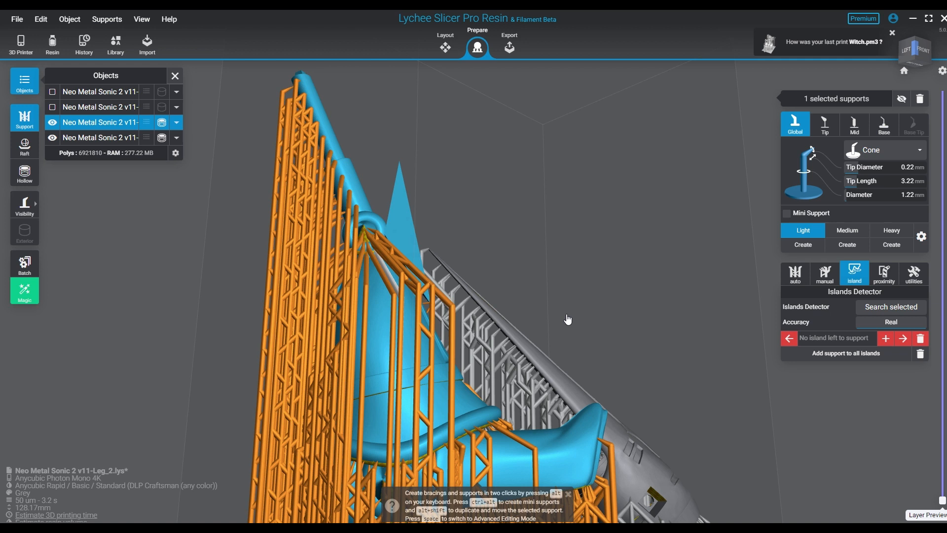
pyautogui.moveTo(249, 124)
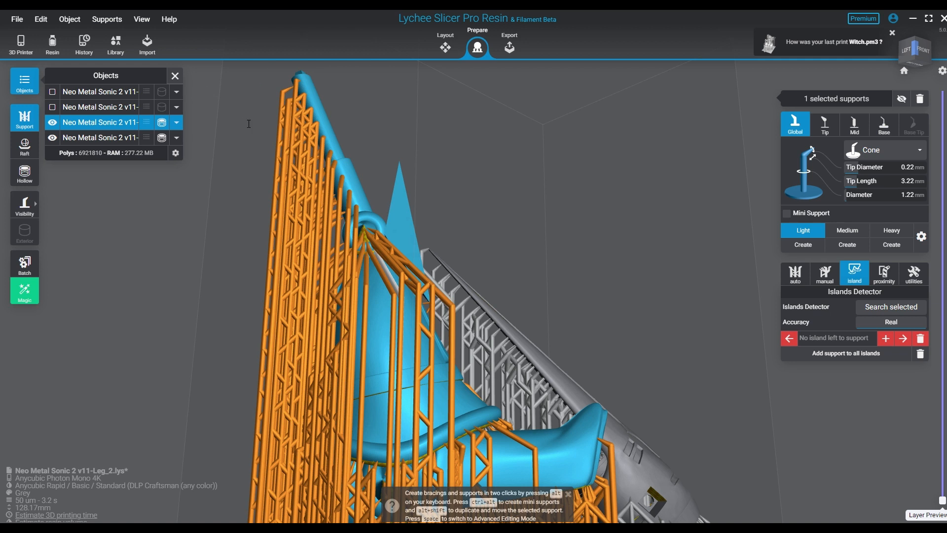
pyautogui.moveTo(358, 294)
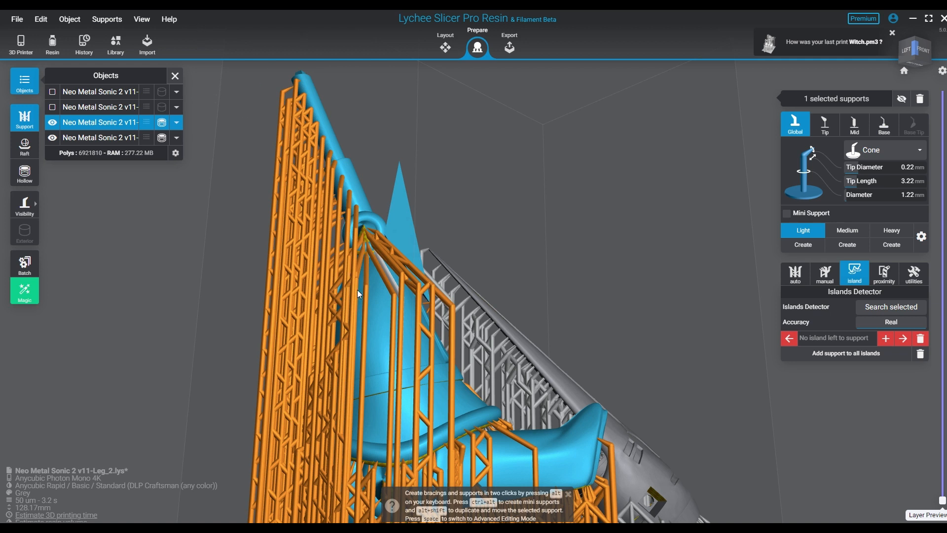
pyautogui.moveTo(339, 294)
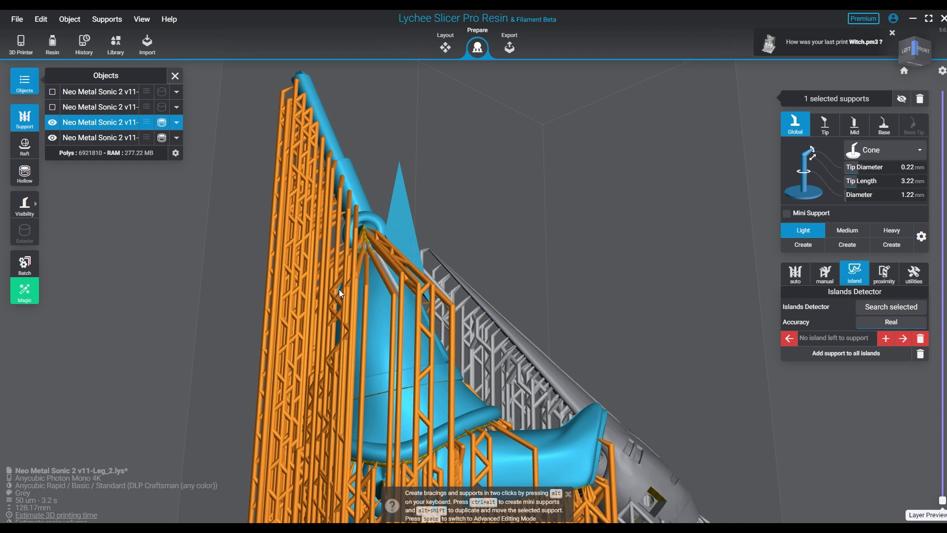
pyautogui.moveTo(258, 307)
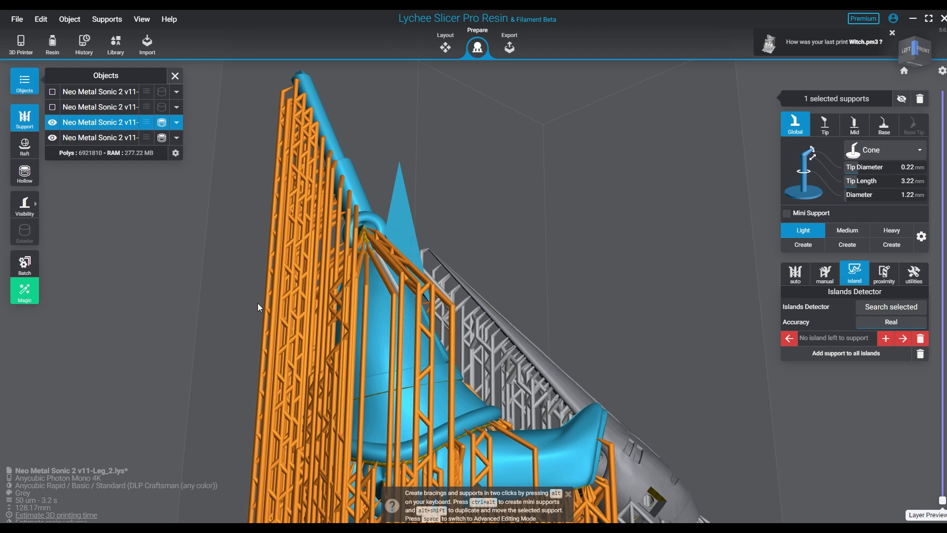
pyautogui.moveTo(262, 310)
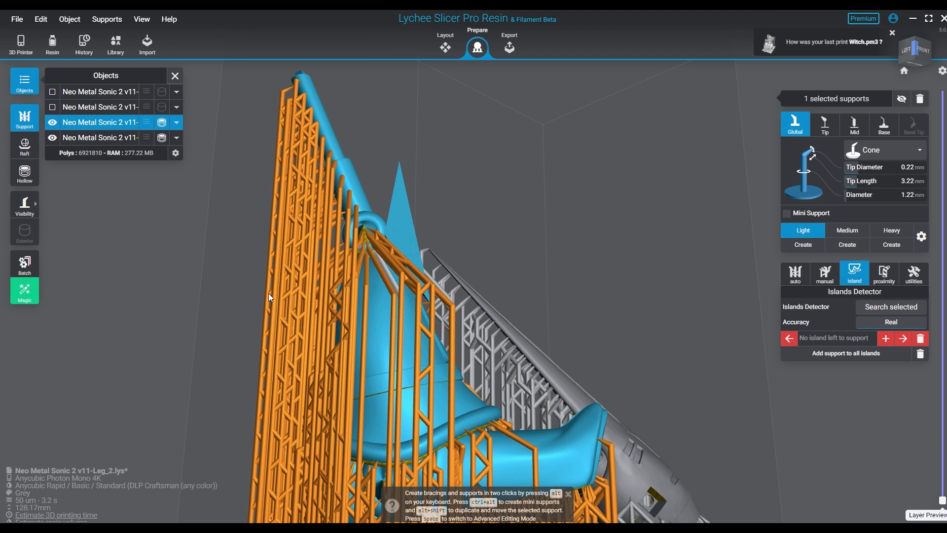
pyautogui.moveTo(269, 290)
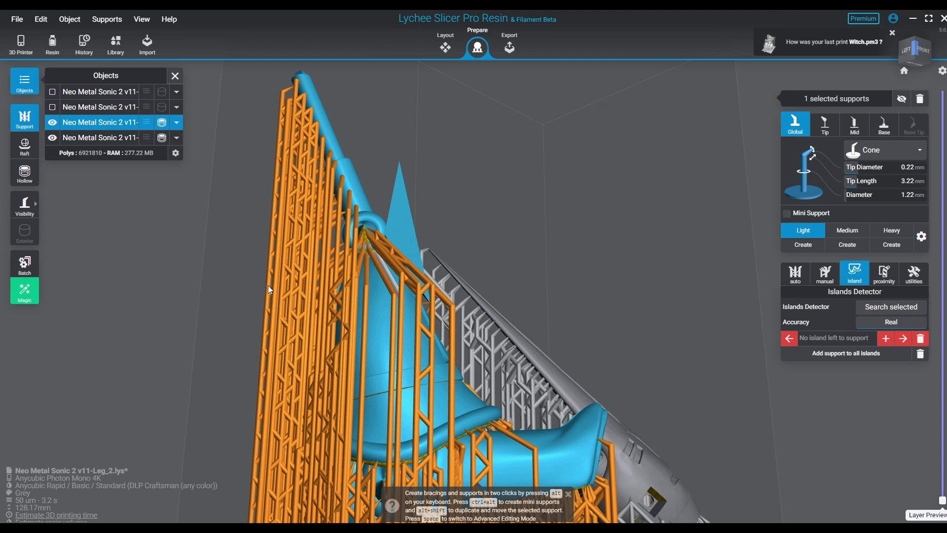
pyautogui.moveTo(285, 285)
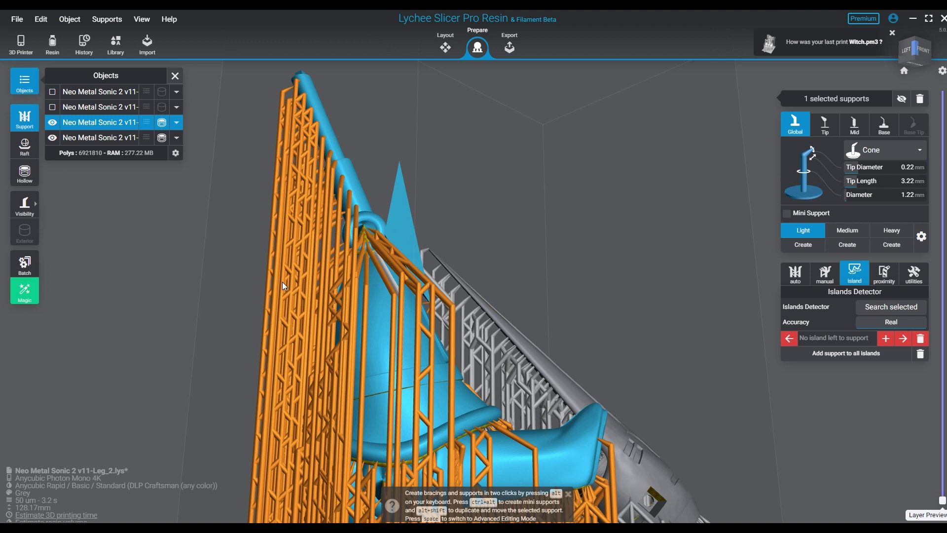
pyautogui.moveTo(282, 269)
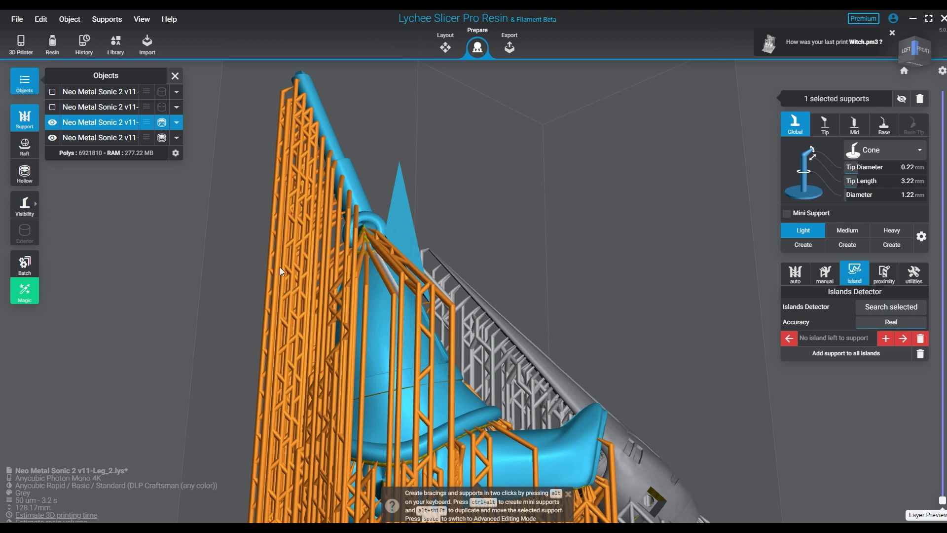
pyautogui.moveTo(342, 299)
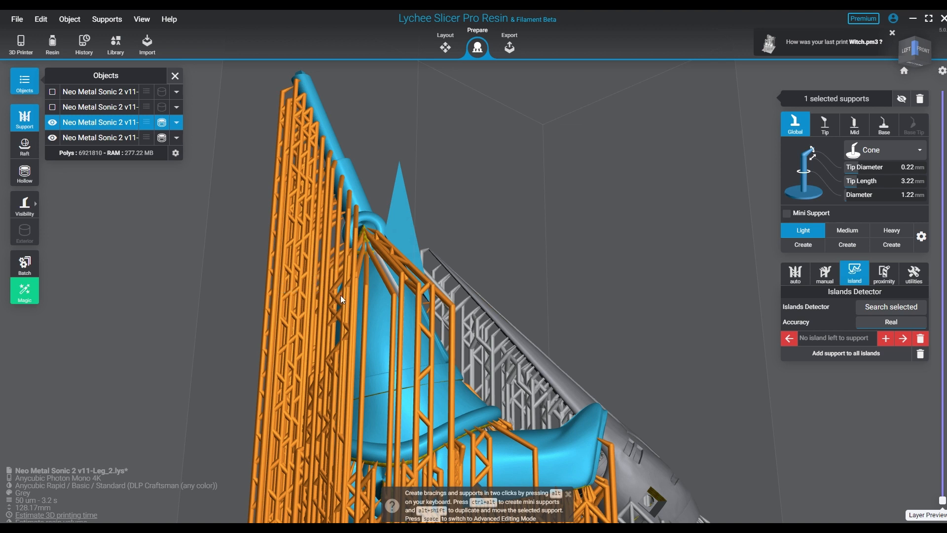
pyautogui.moveTo(471, 282)
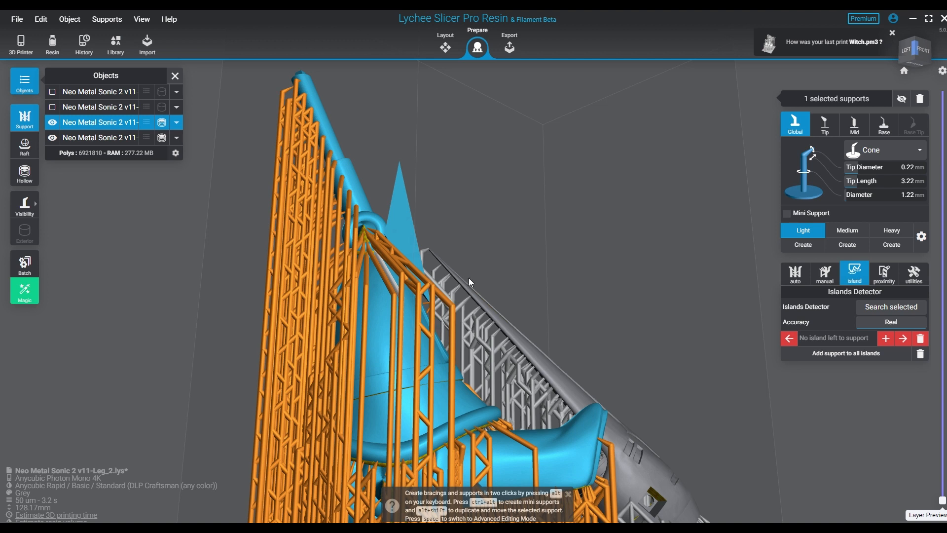
pyautogui.moveTo(473, 277)
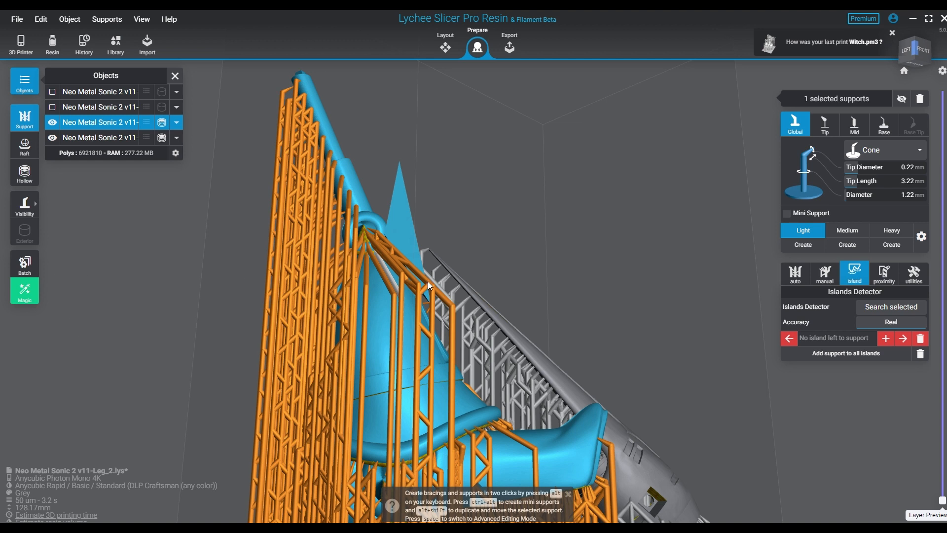
pyautogui.moveTo(364, 241)
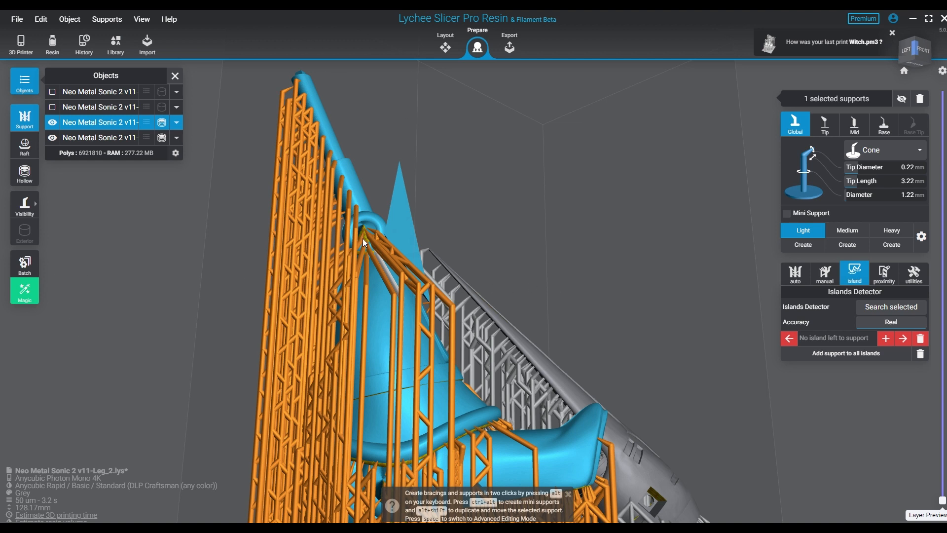
pyautogui.moveTo(633, 282)
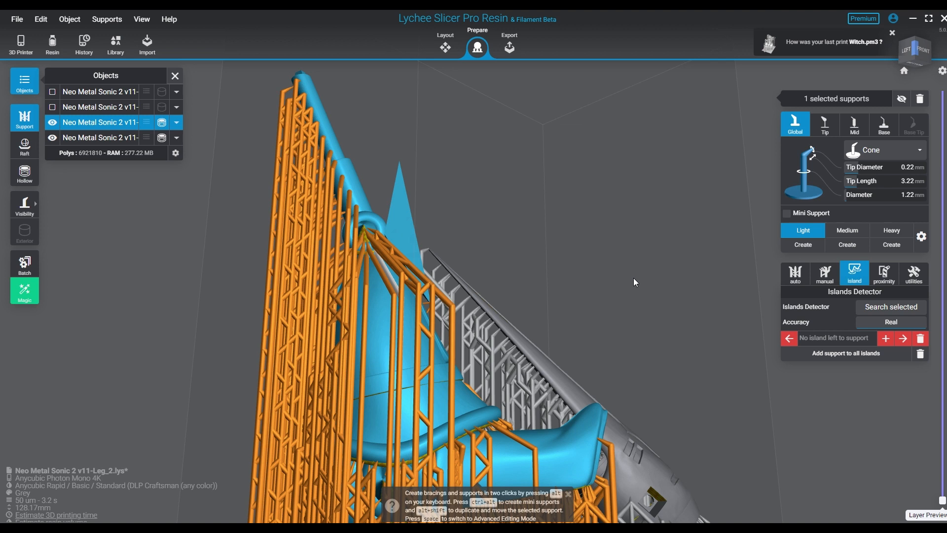
pyautogui.moveTo(565, 271)
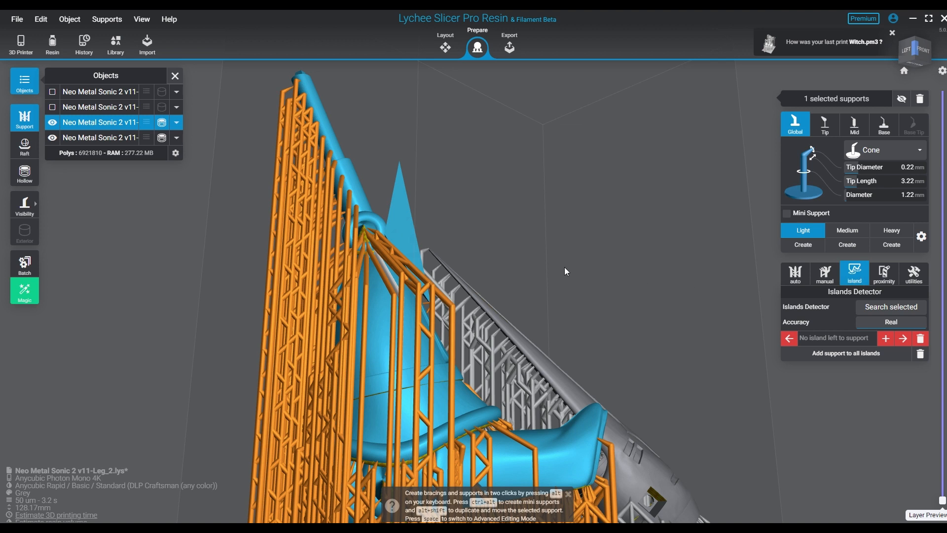
pyautogui.moveTo(564, 278)
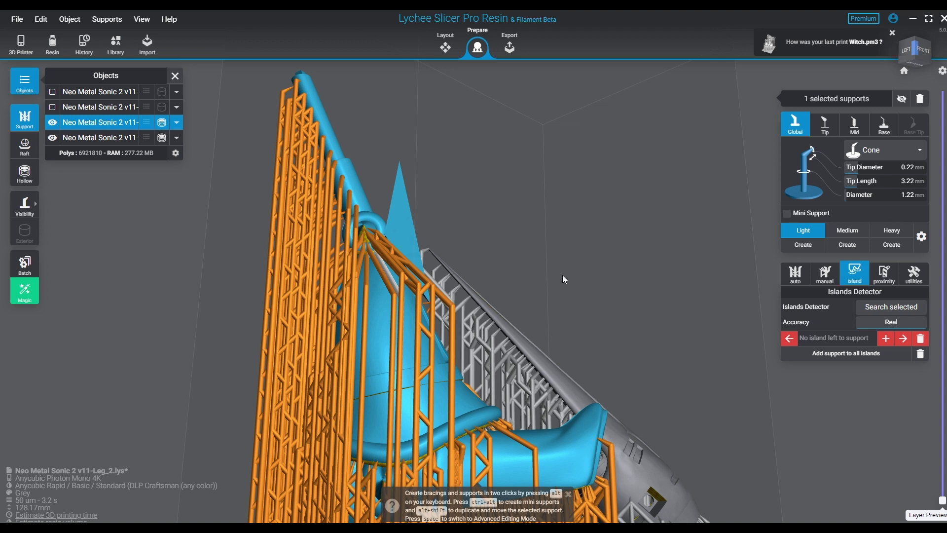
pyautogui.moveTo(461, 310)
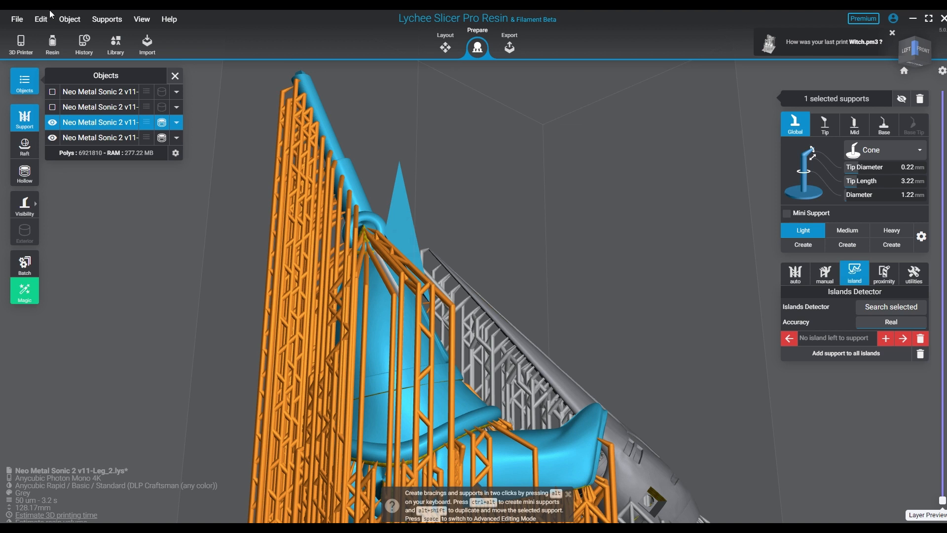
pyautogui.moveTo(579, 252)
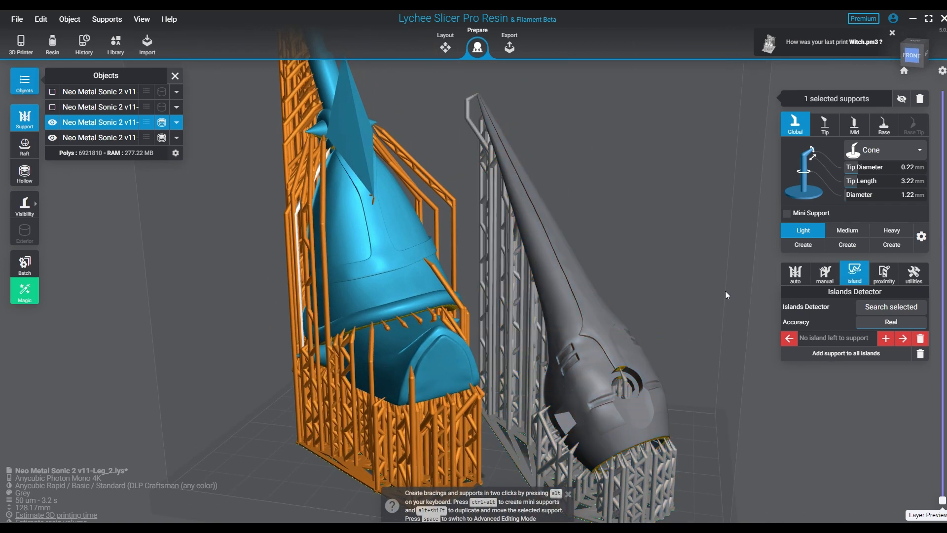
pyautogui.moveTo(40, 469)
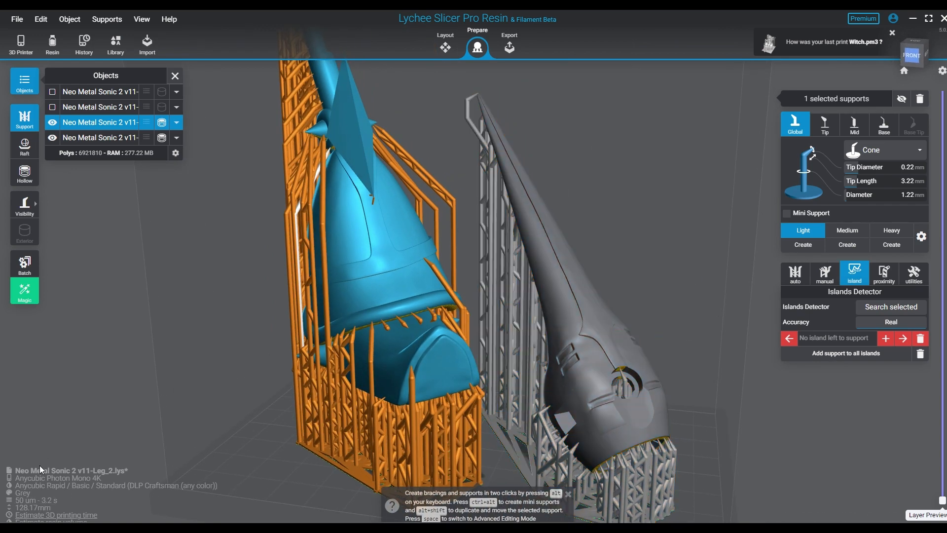